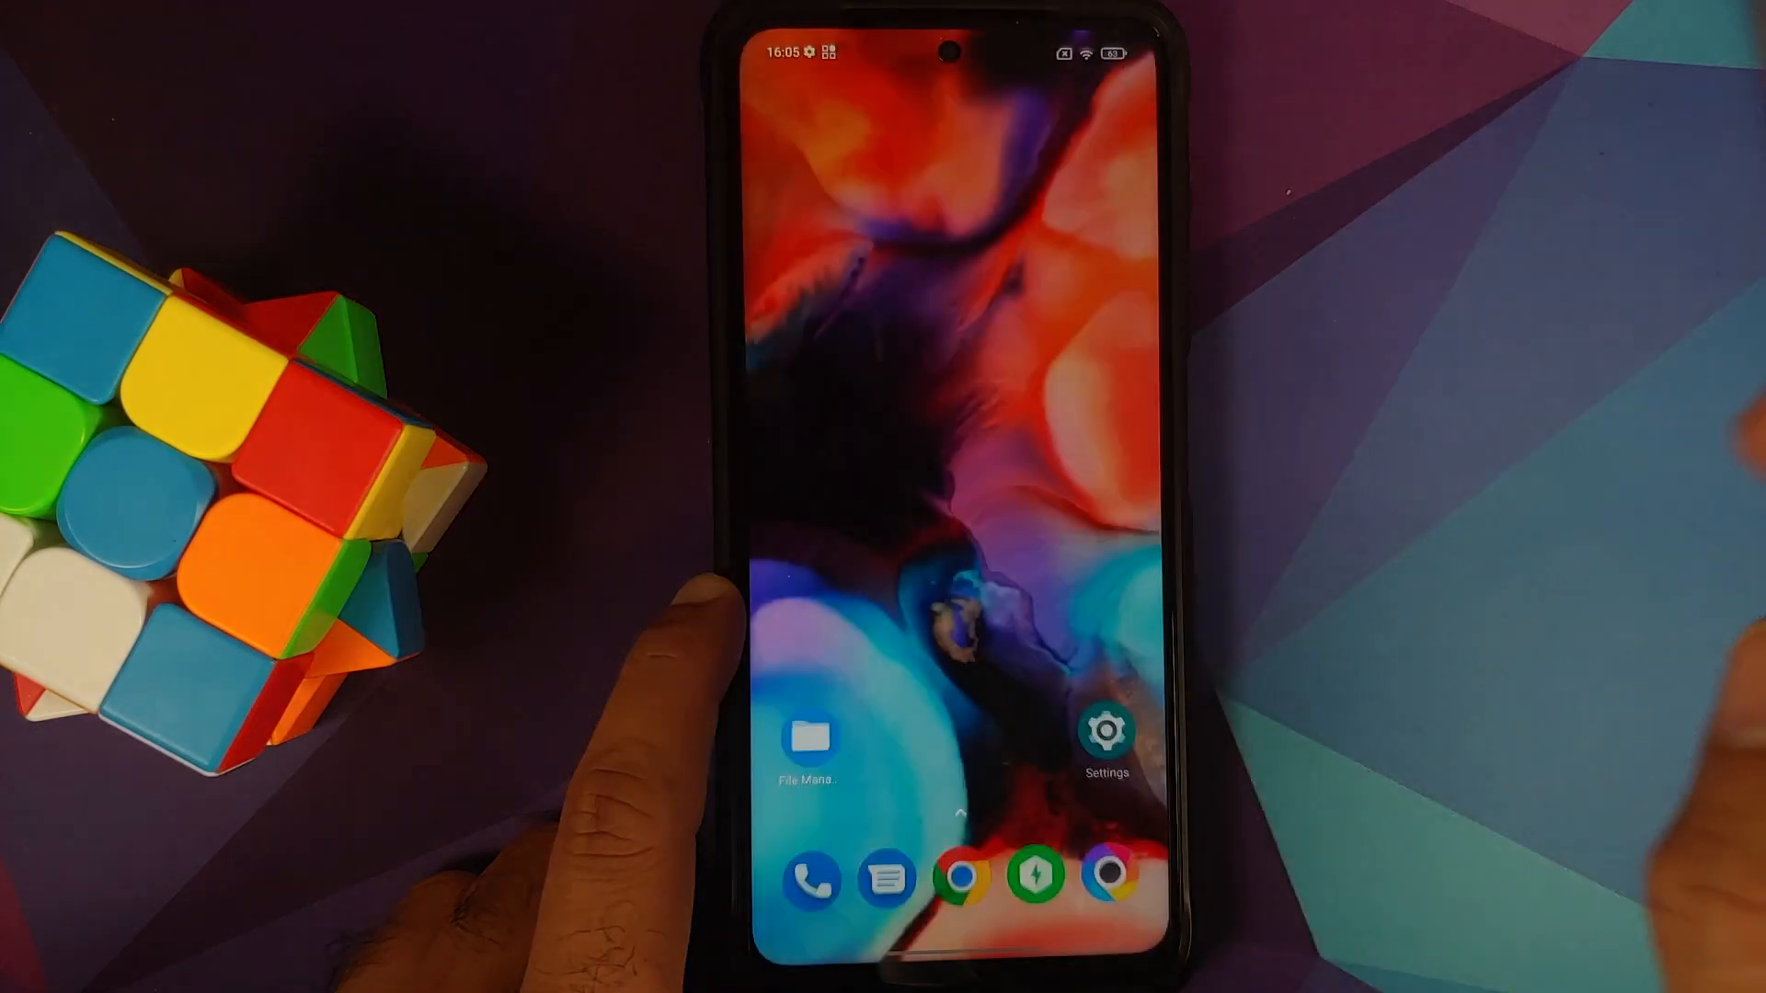
Launch the Settings app from the MIUI home screen to reach the main settings list.
left_click(1104, 737)
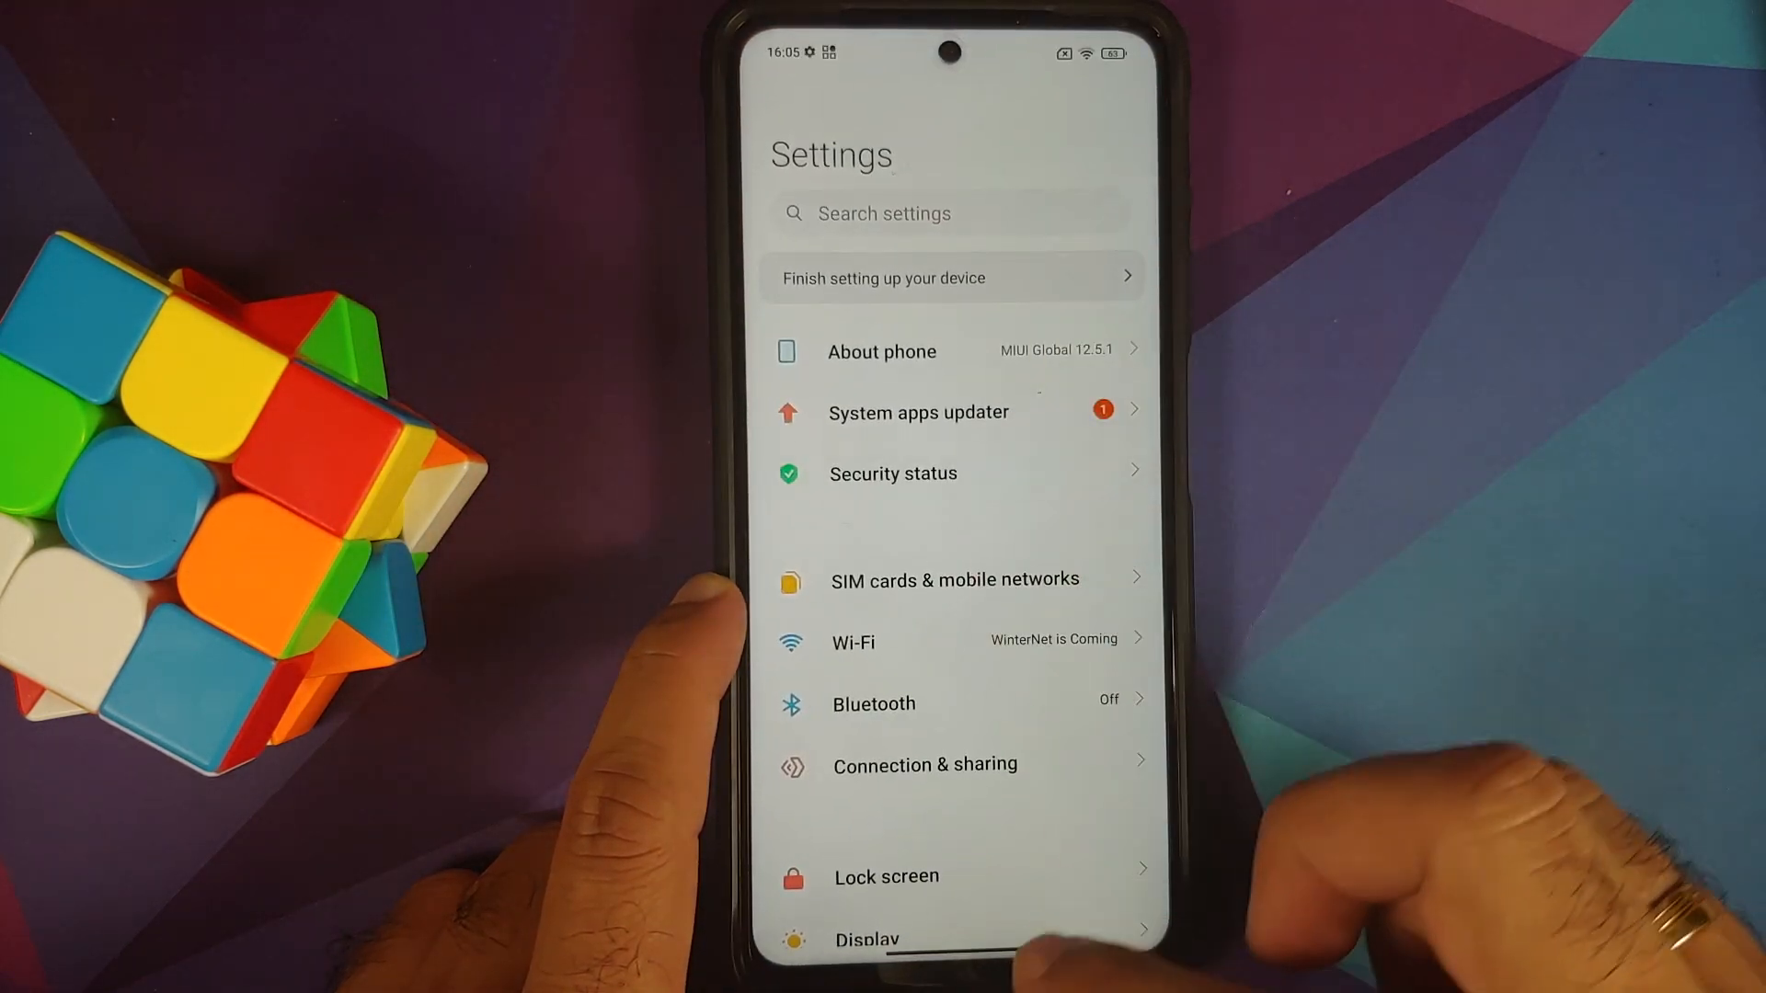
key("Home")
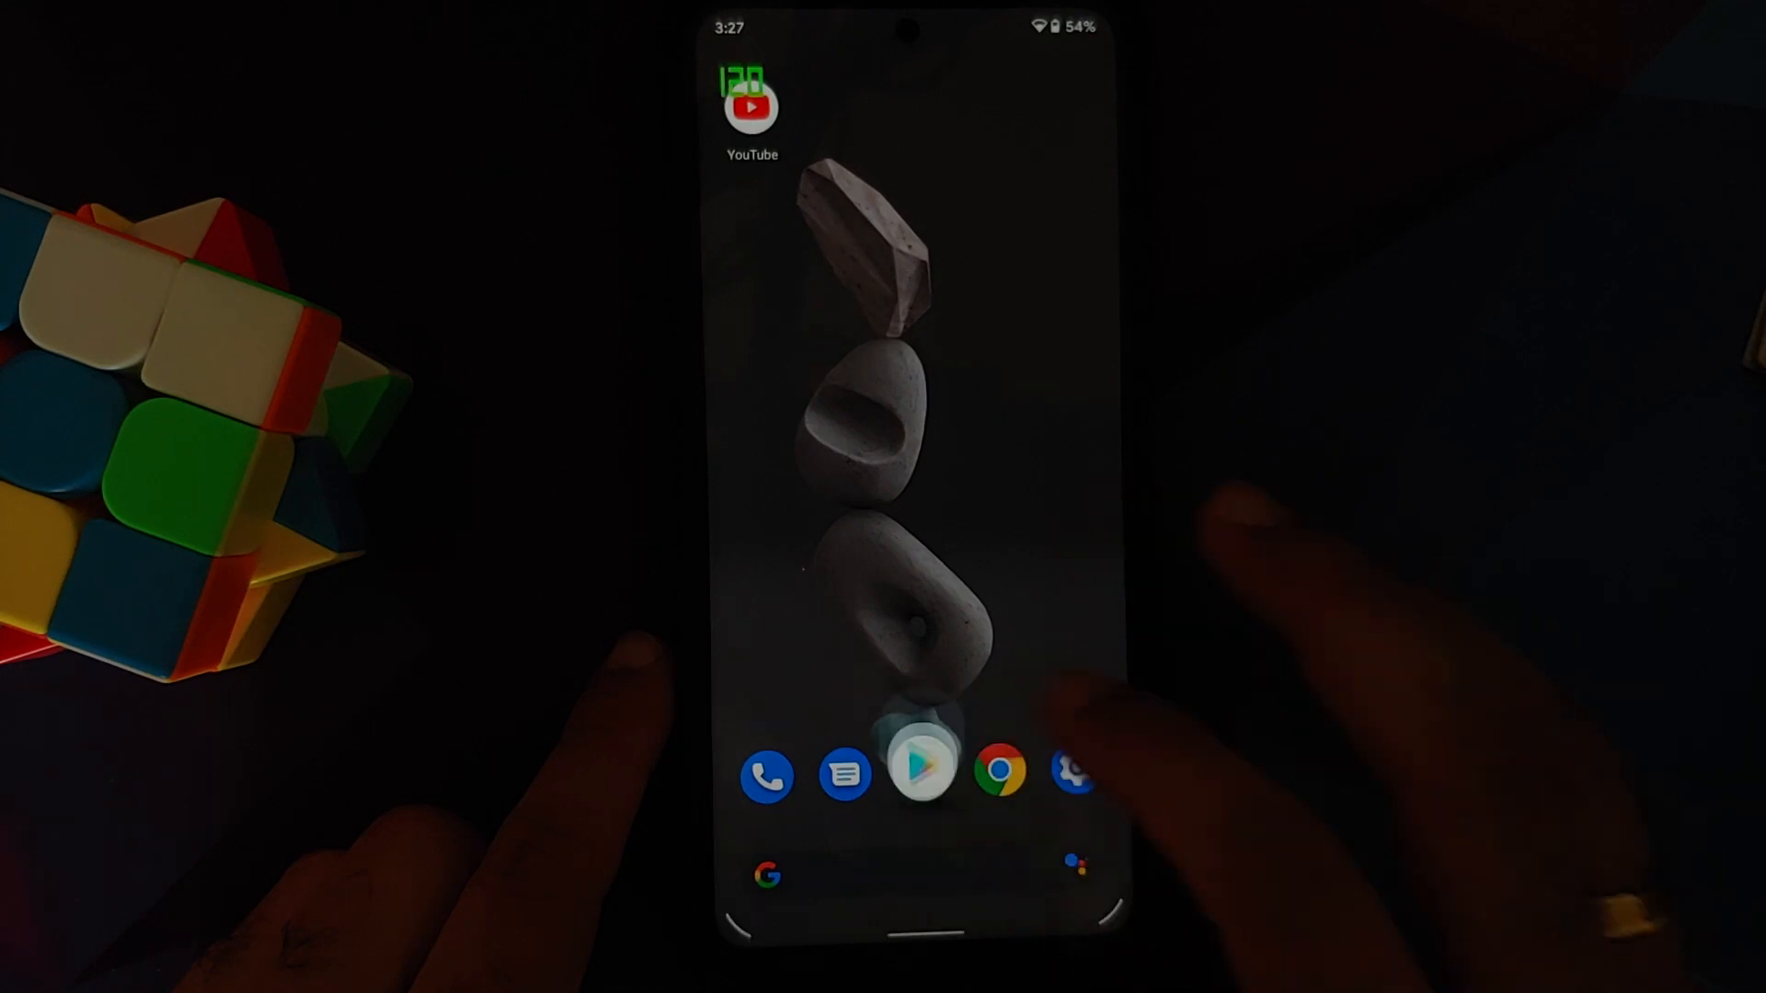
left_click(924, 775)
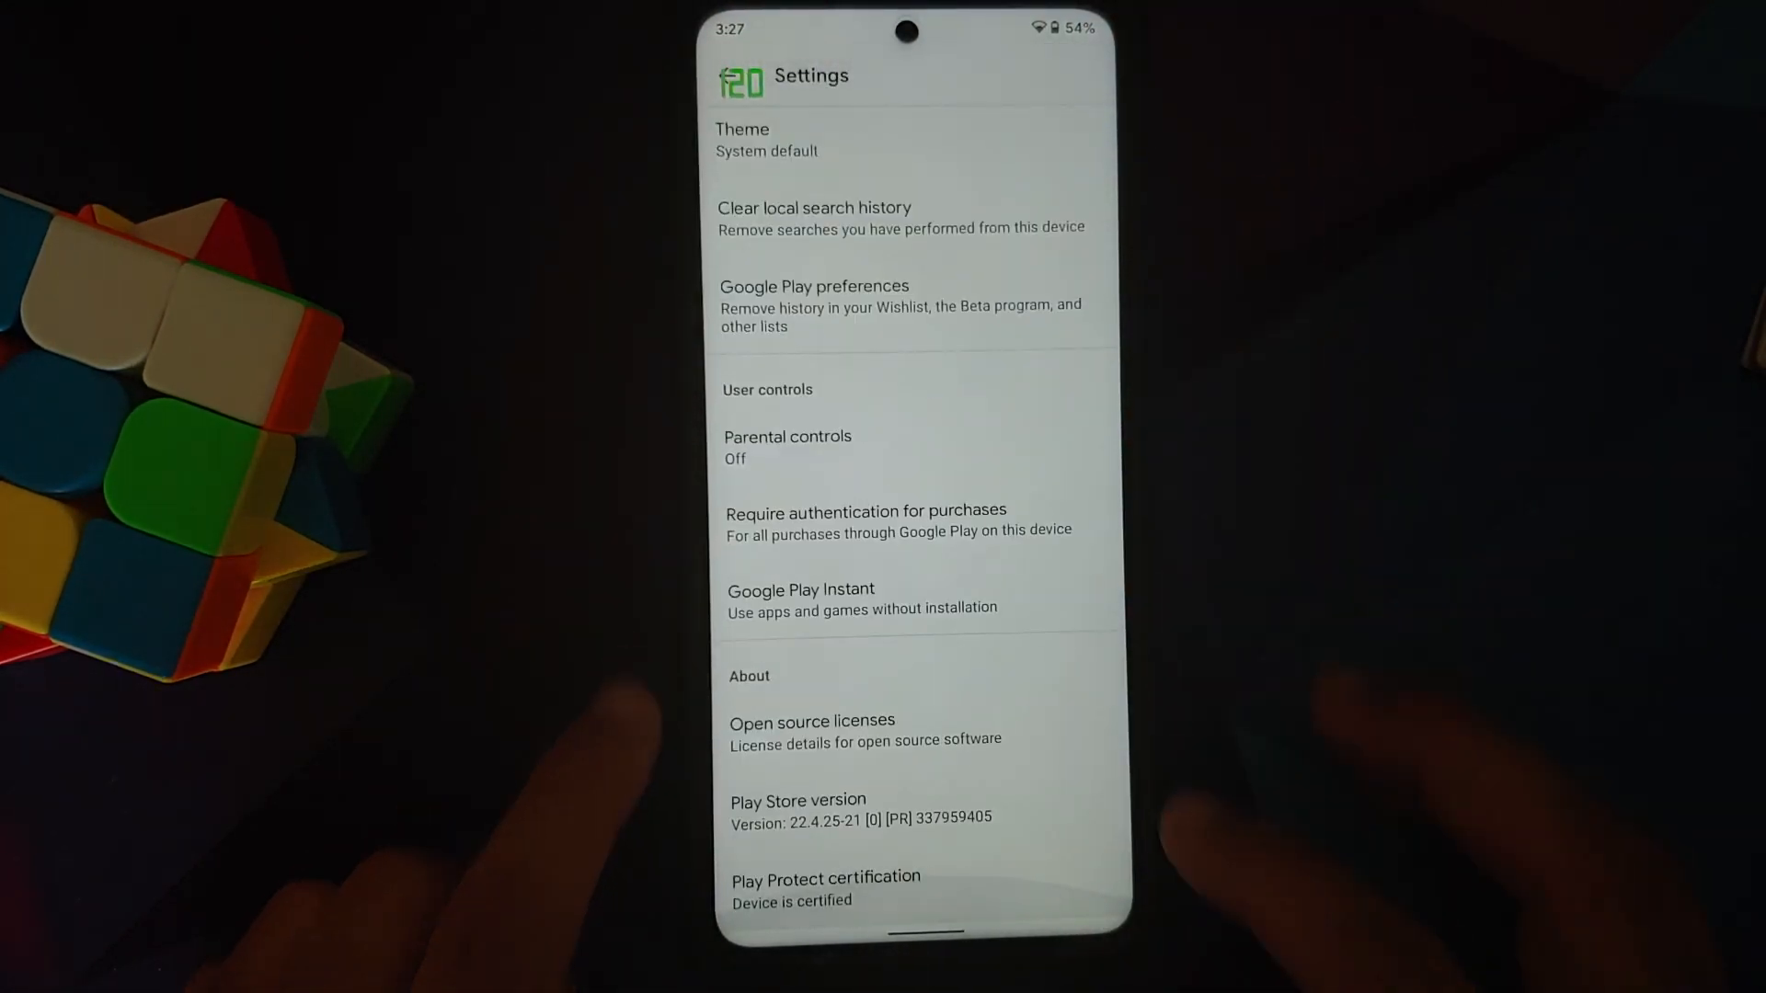
key("HOME")
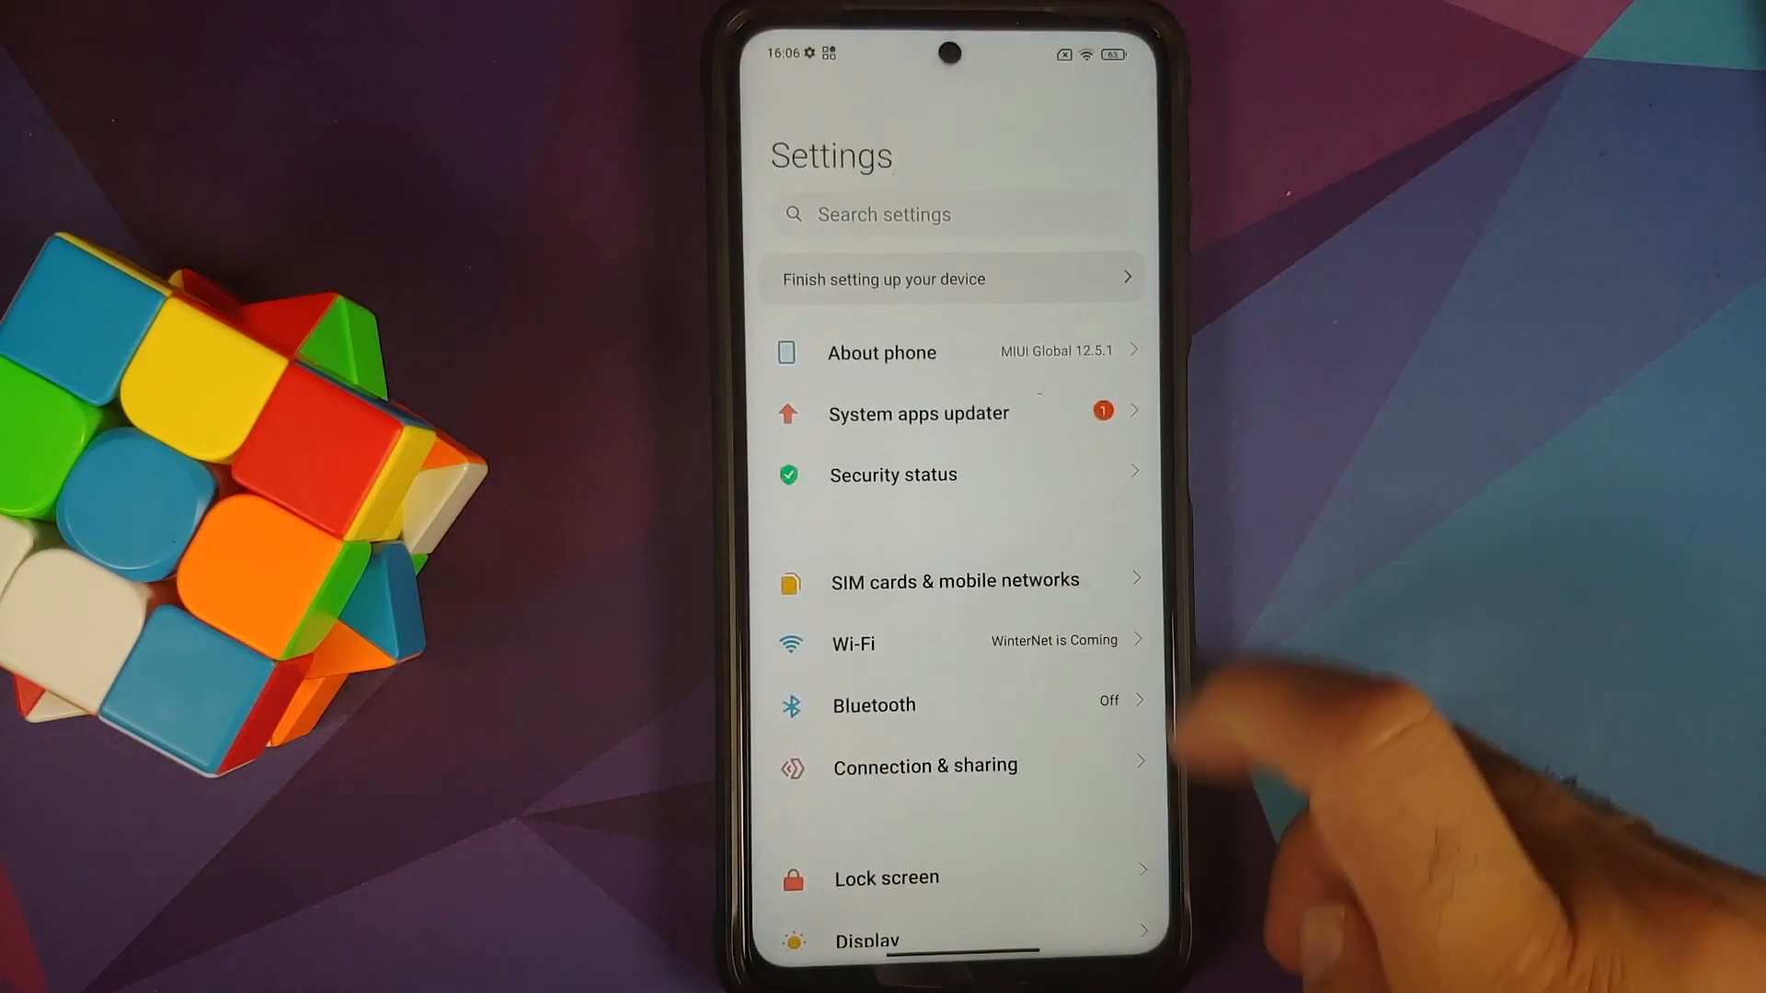
left_click(881, 353)
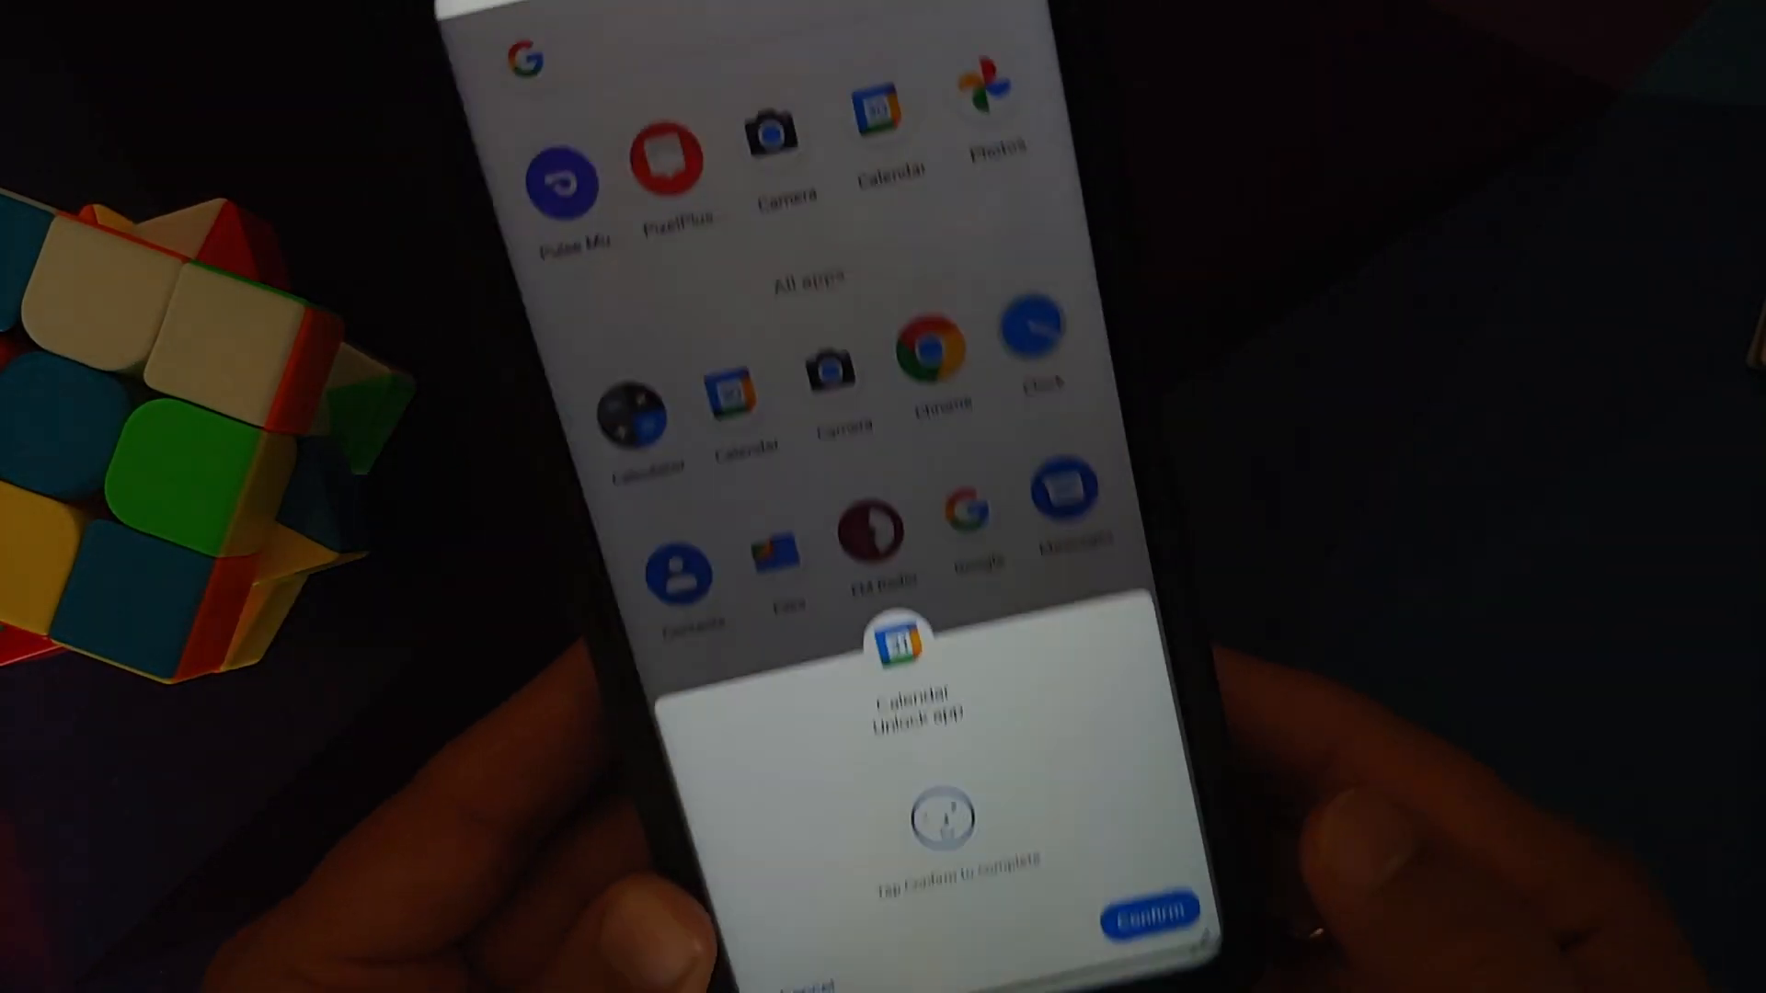
left_click(1150, 913)
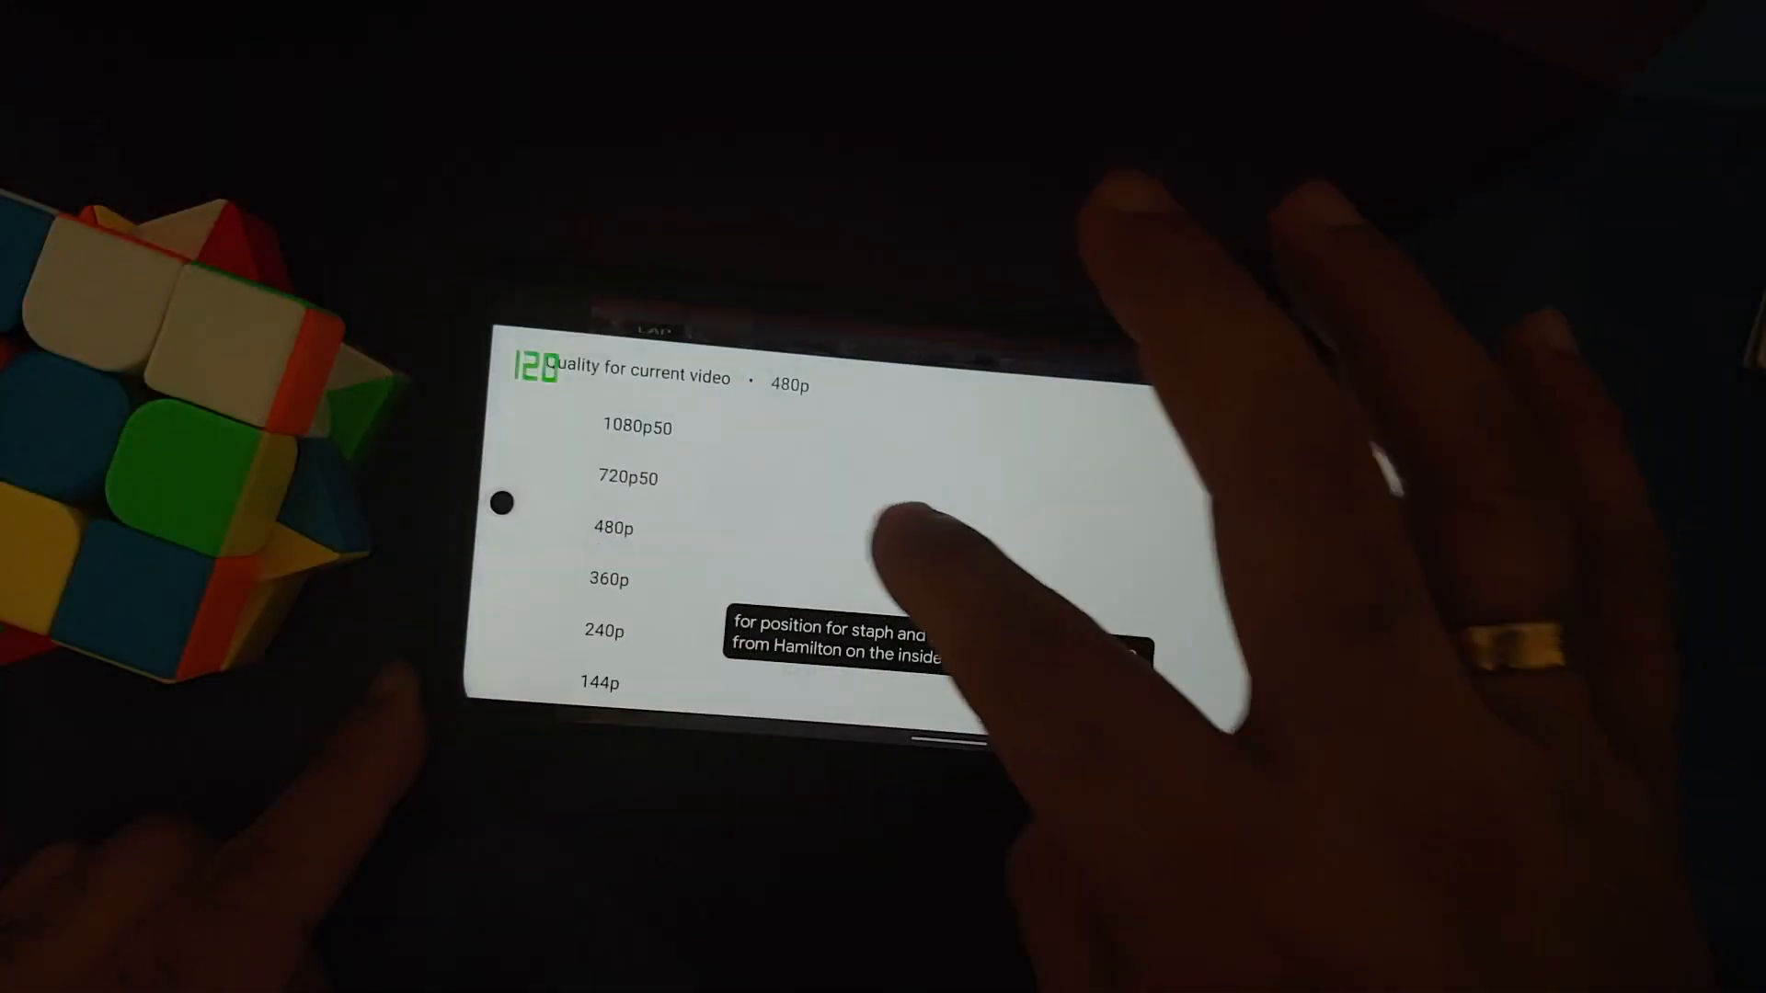
left_click(629, 427)
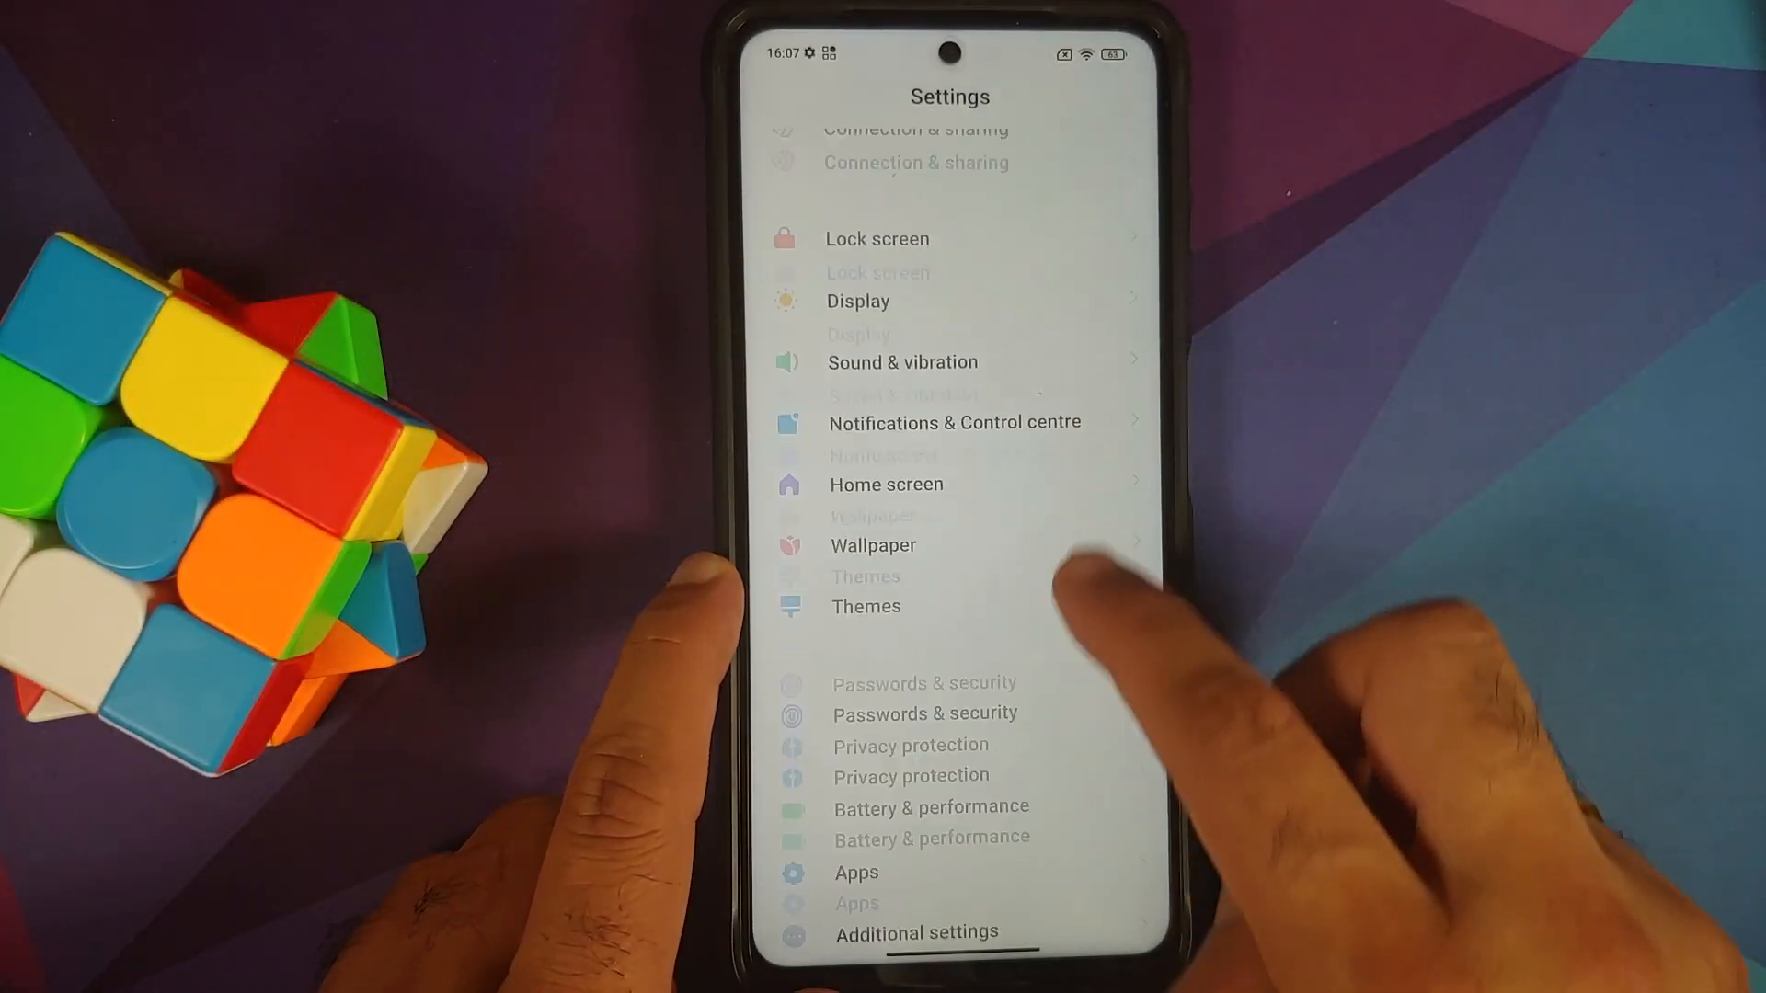
View Passwords & security, return to Settings, then switch to File Manager's internal shared storage.
left_click(920, 714)
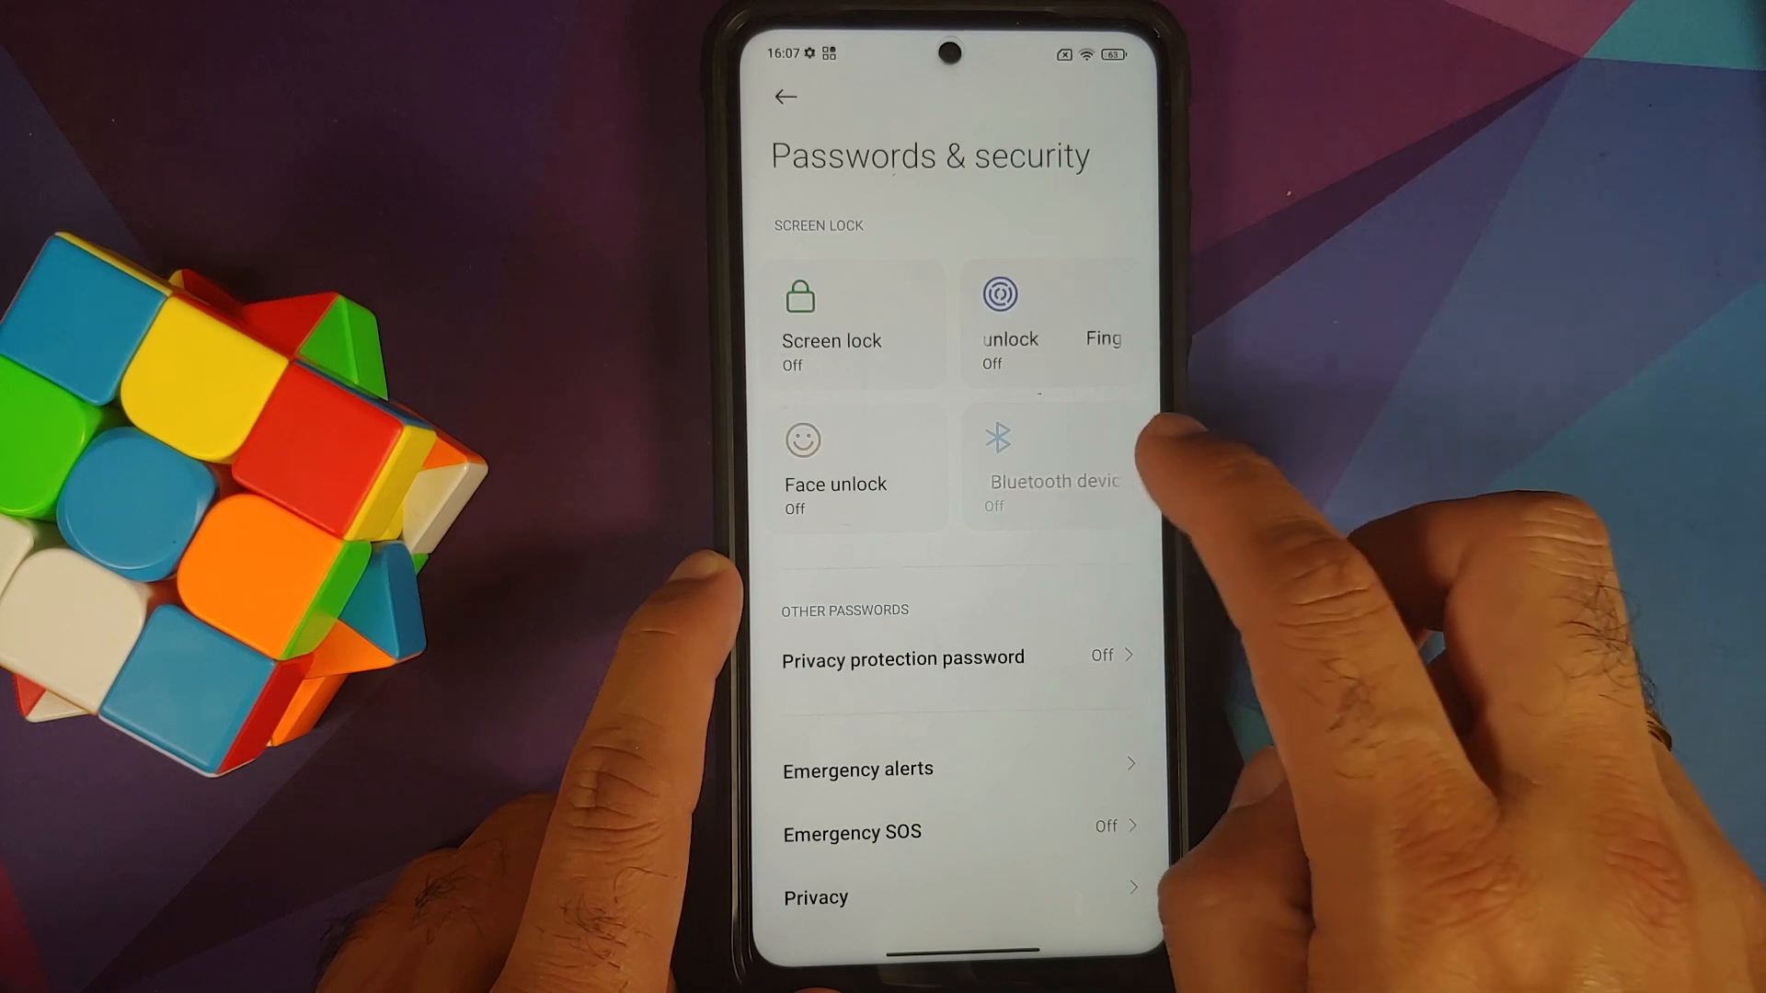
left_click(780, 98)
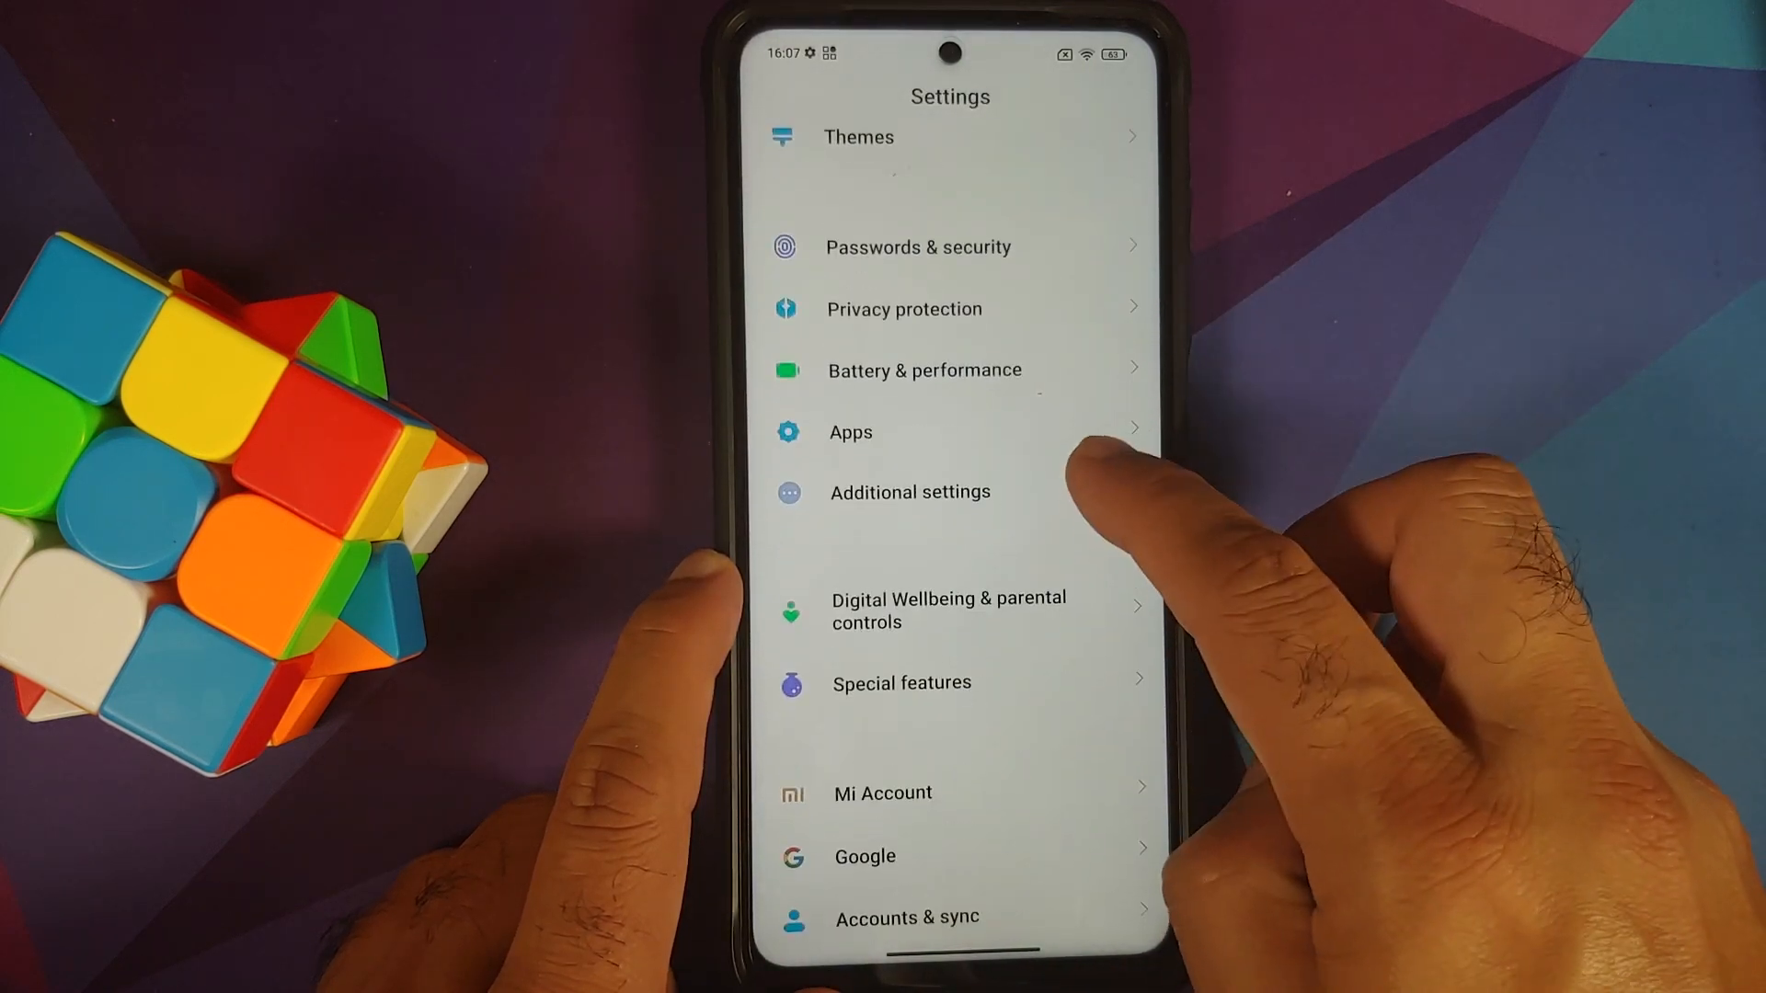
left_click(882, 792)
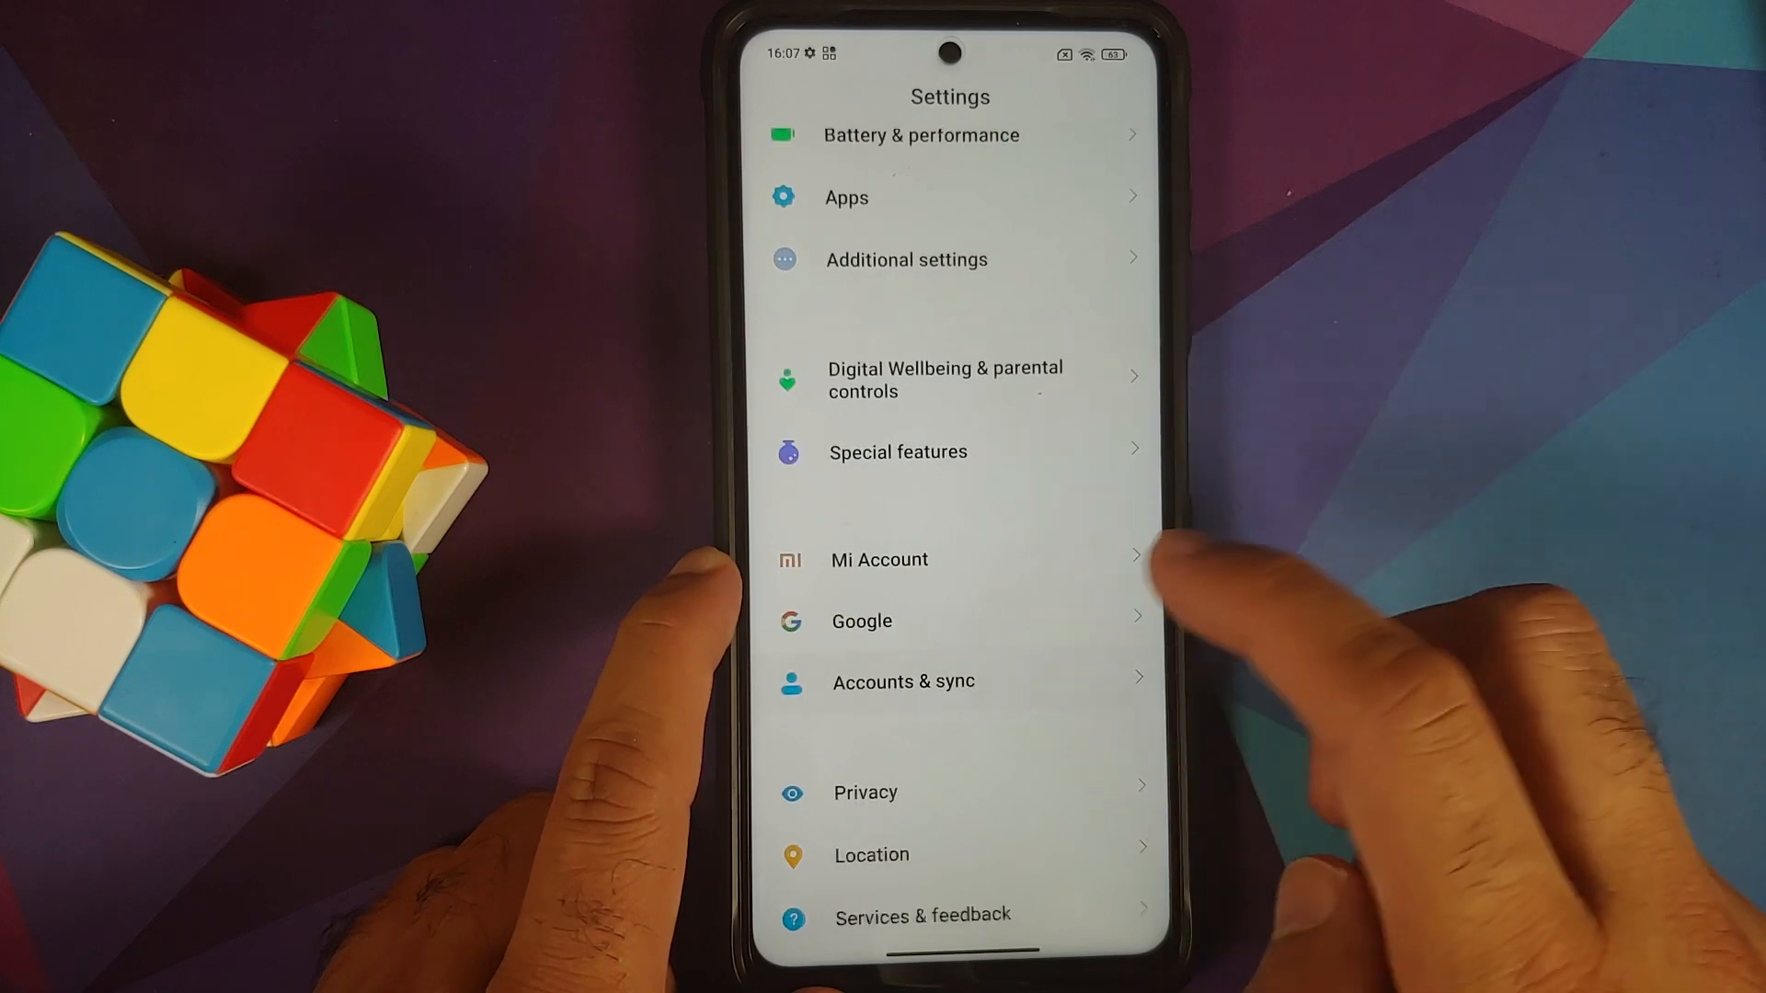
key("home")
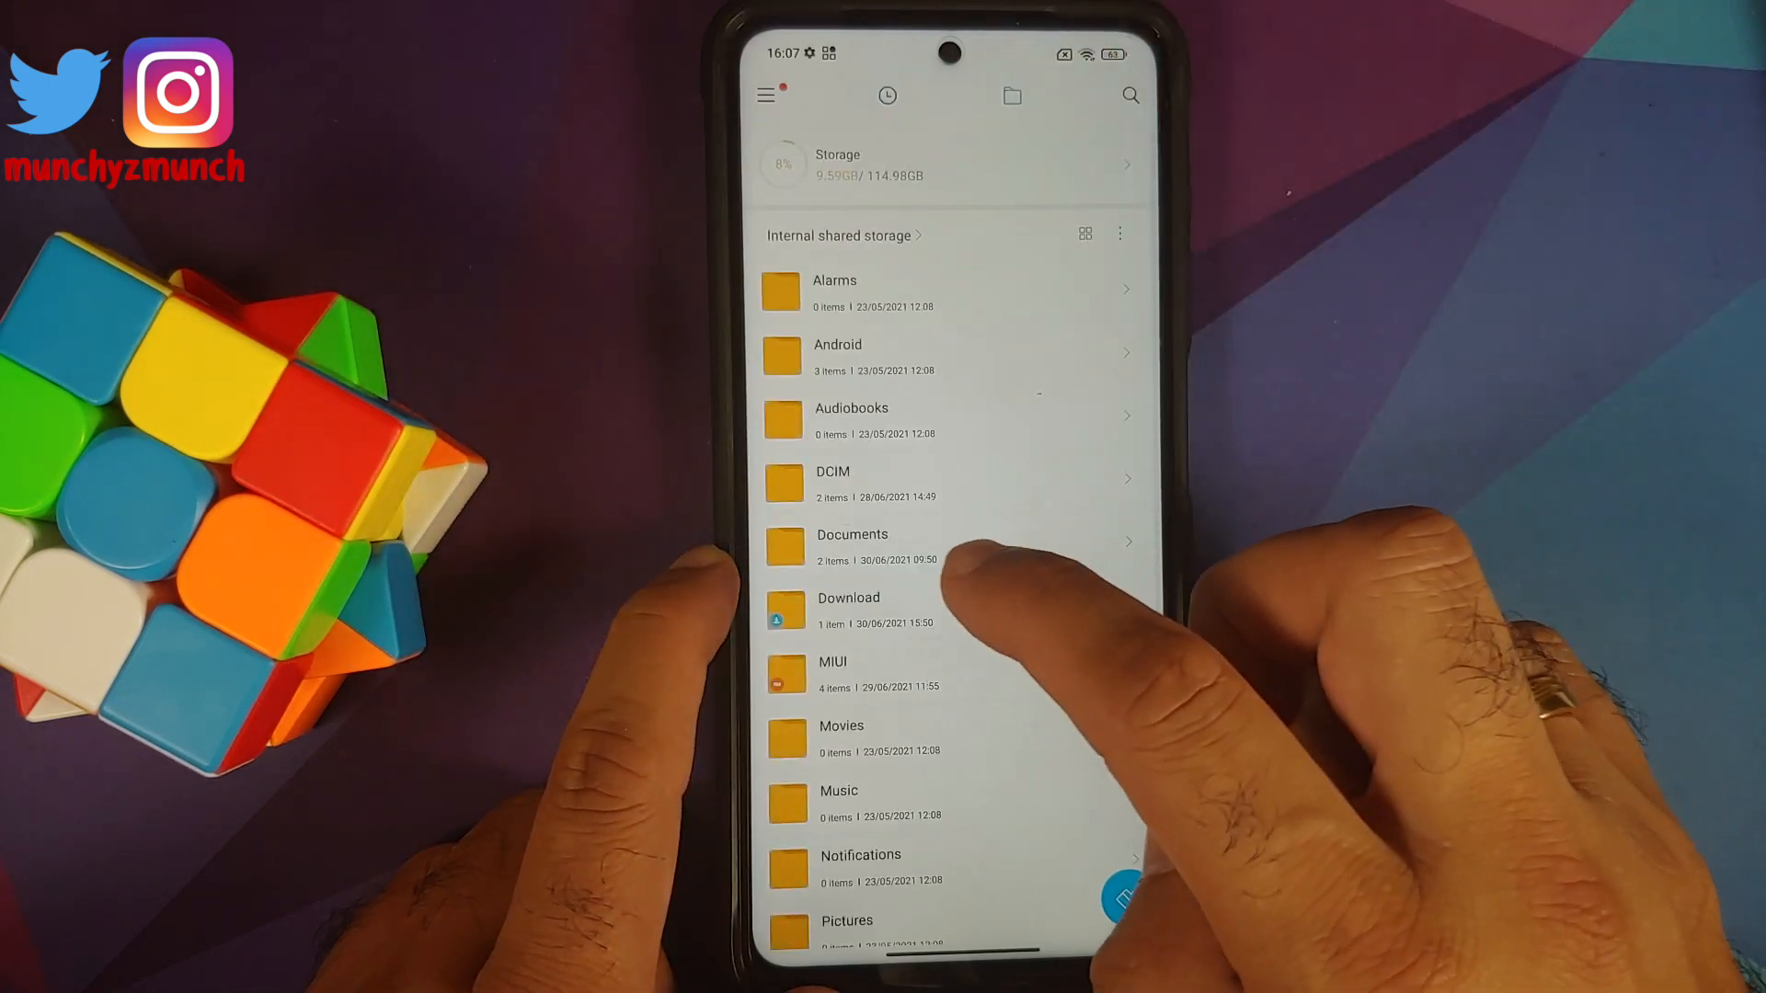
Hold the power button to show the power menu with Reboot and power-off choices.
left_click(867, 607)
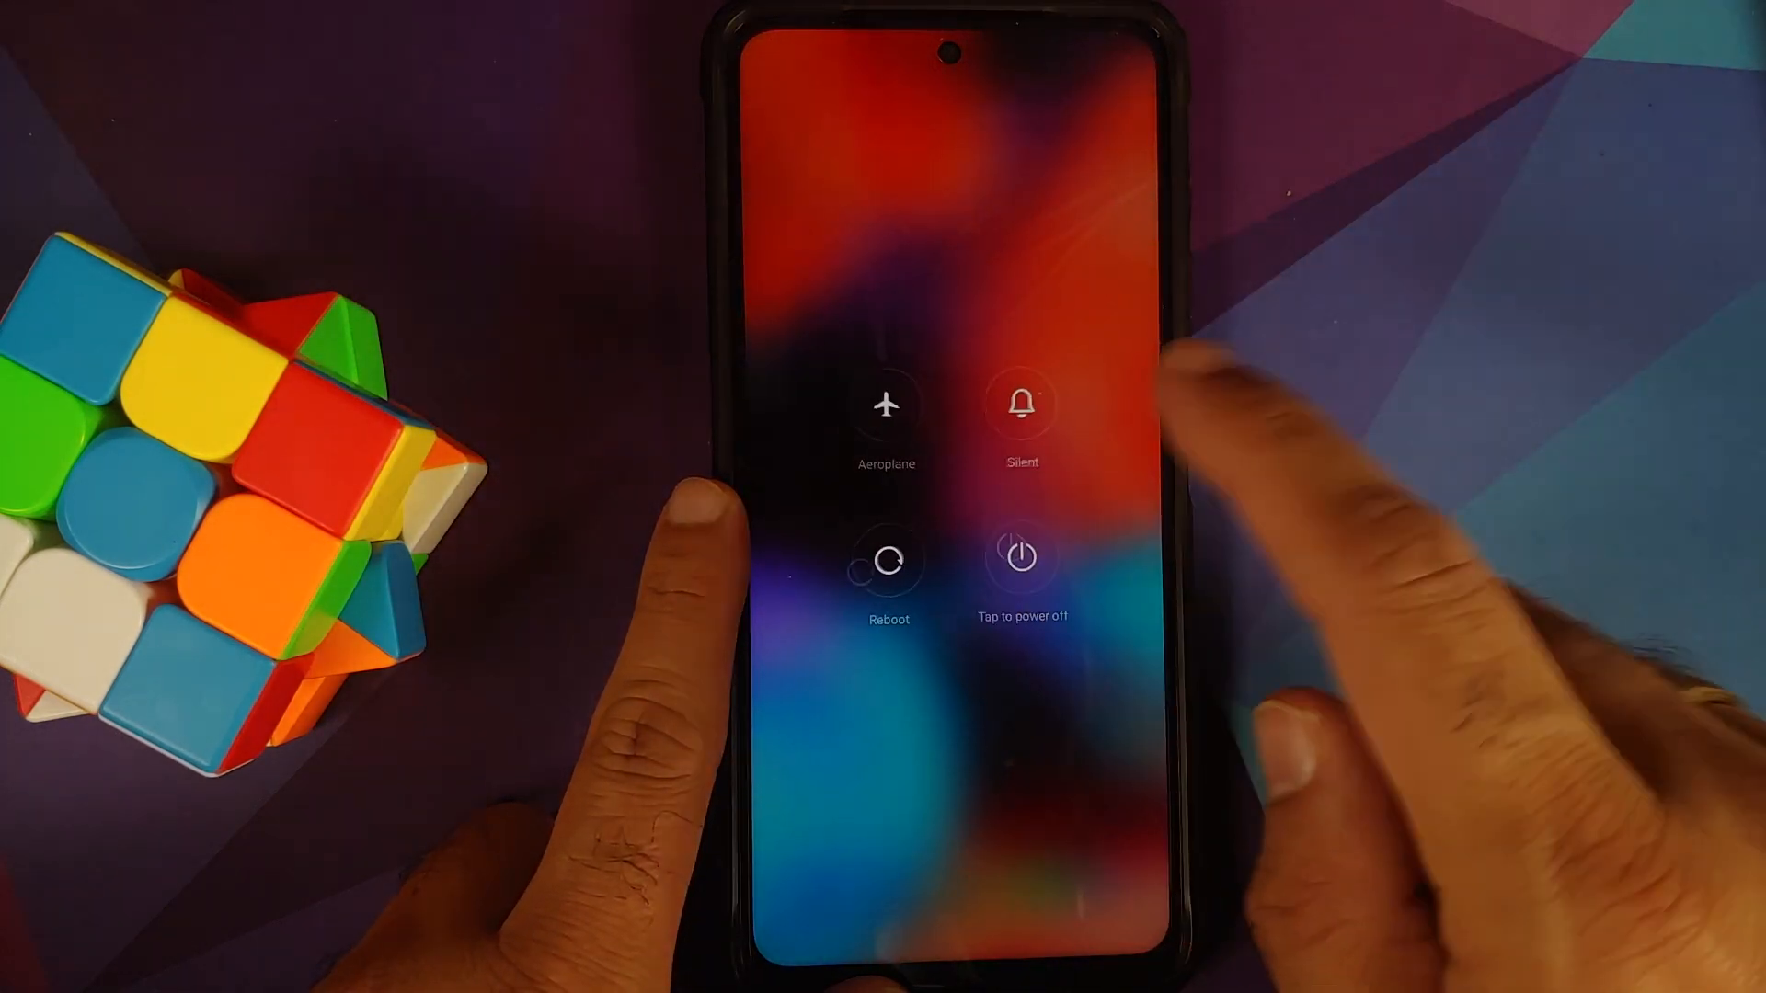
Reboot from the power menu with volume up held to land in TWRP recovery.
left_click(887, 561)
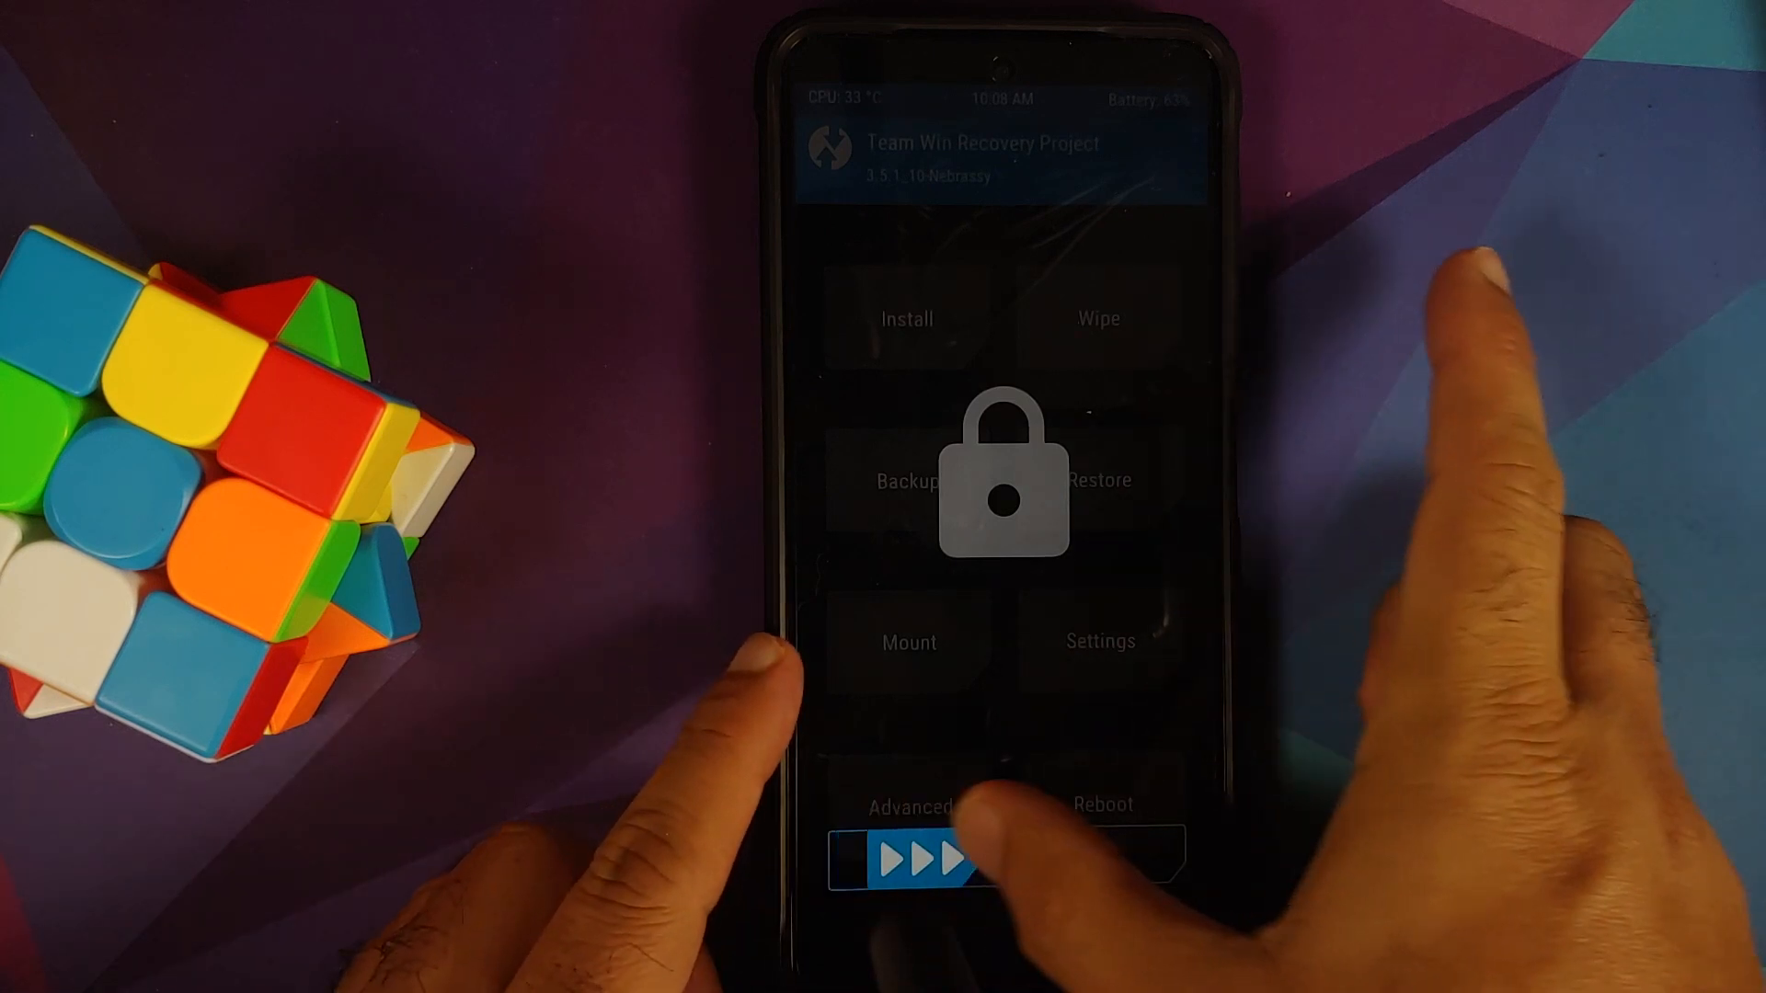
Unlock TWRP and Advanced Wipe the Dalvik/ART Cache, Data and Cache partitions.
left_click_drag(879, 859, 1148, 859)
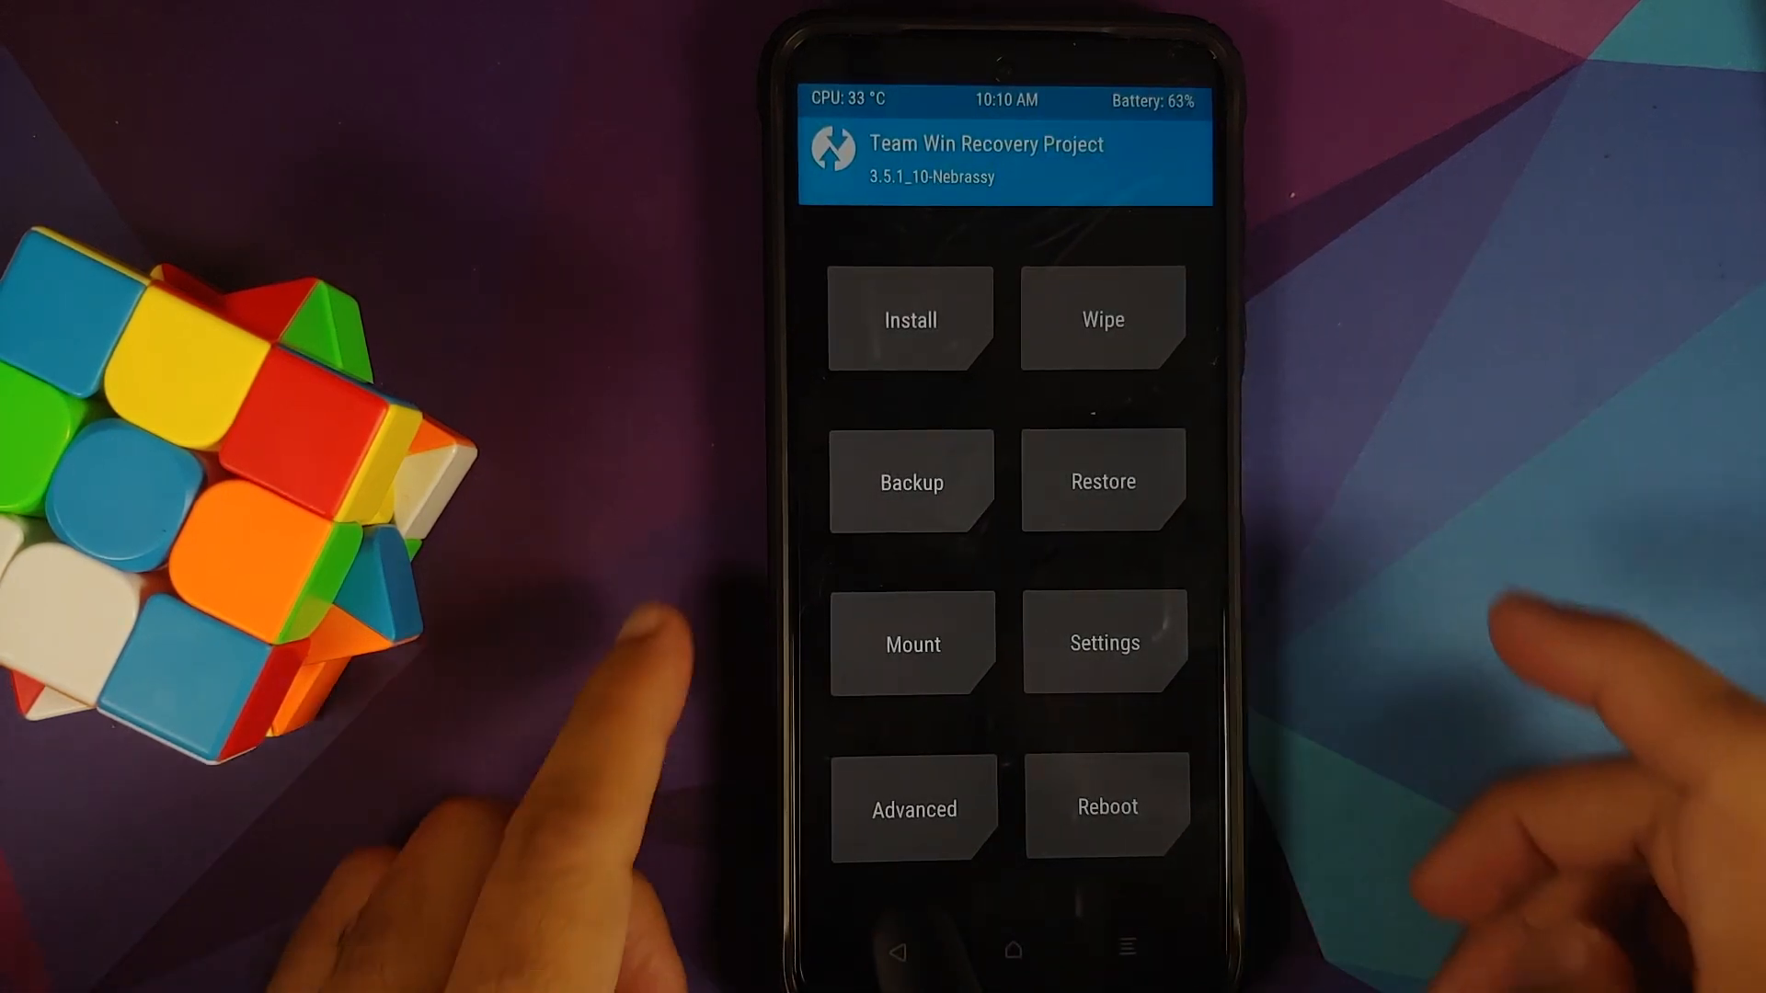
left_click(1102, 316)
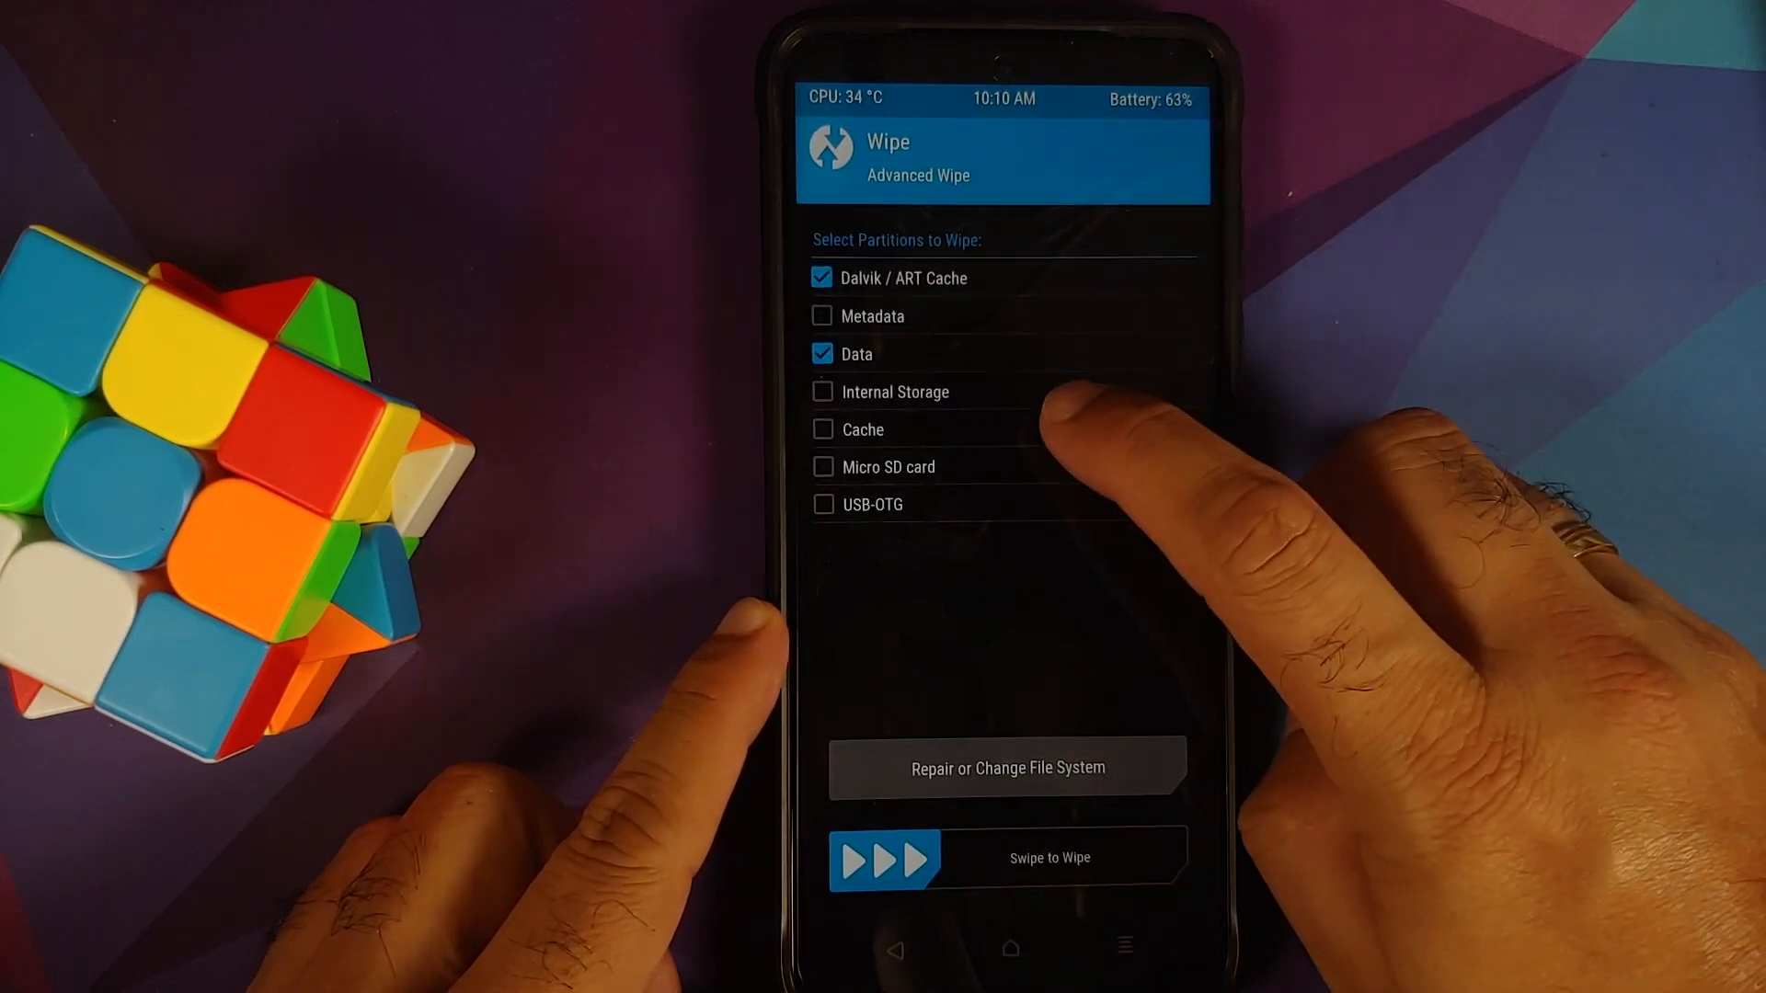
left_click(822, 428)
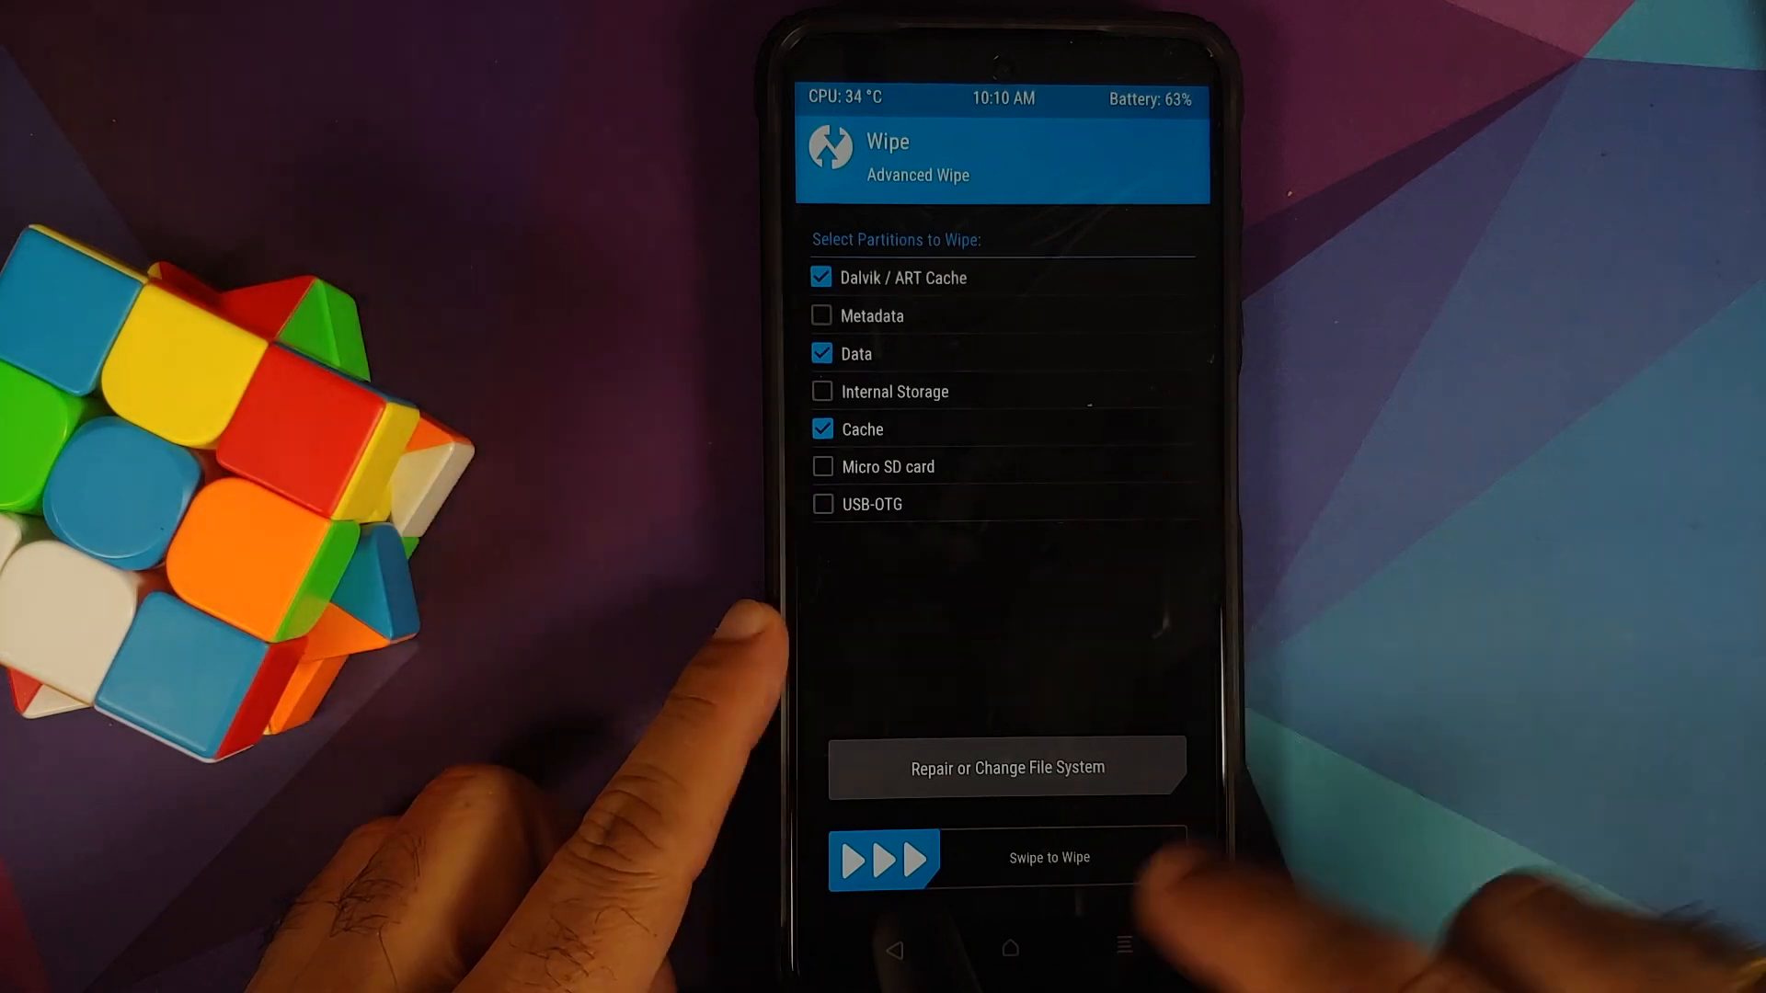
left_click_drag(855, 860, 1183, 859)
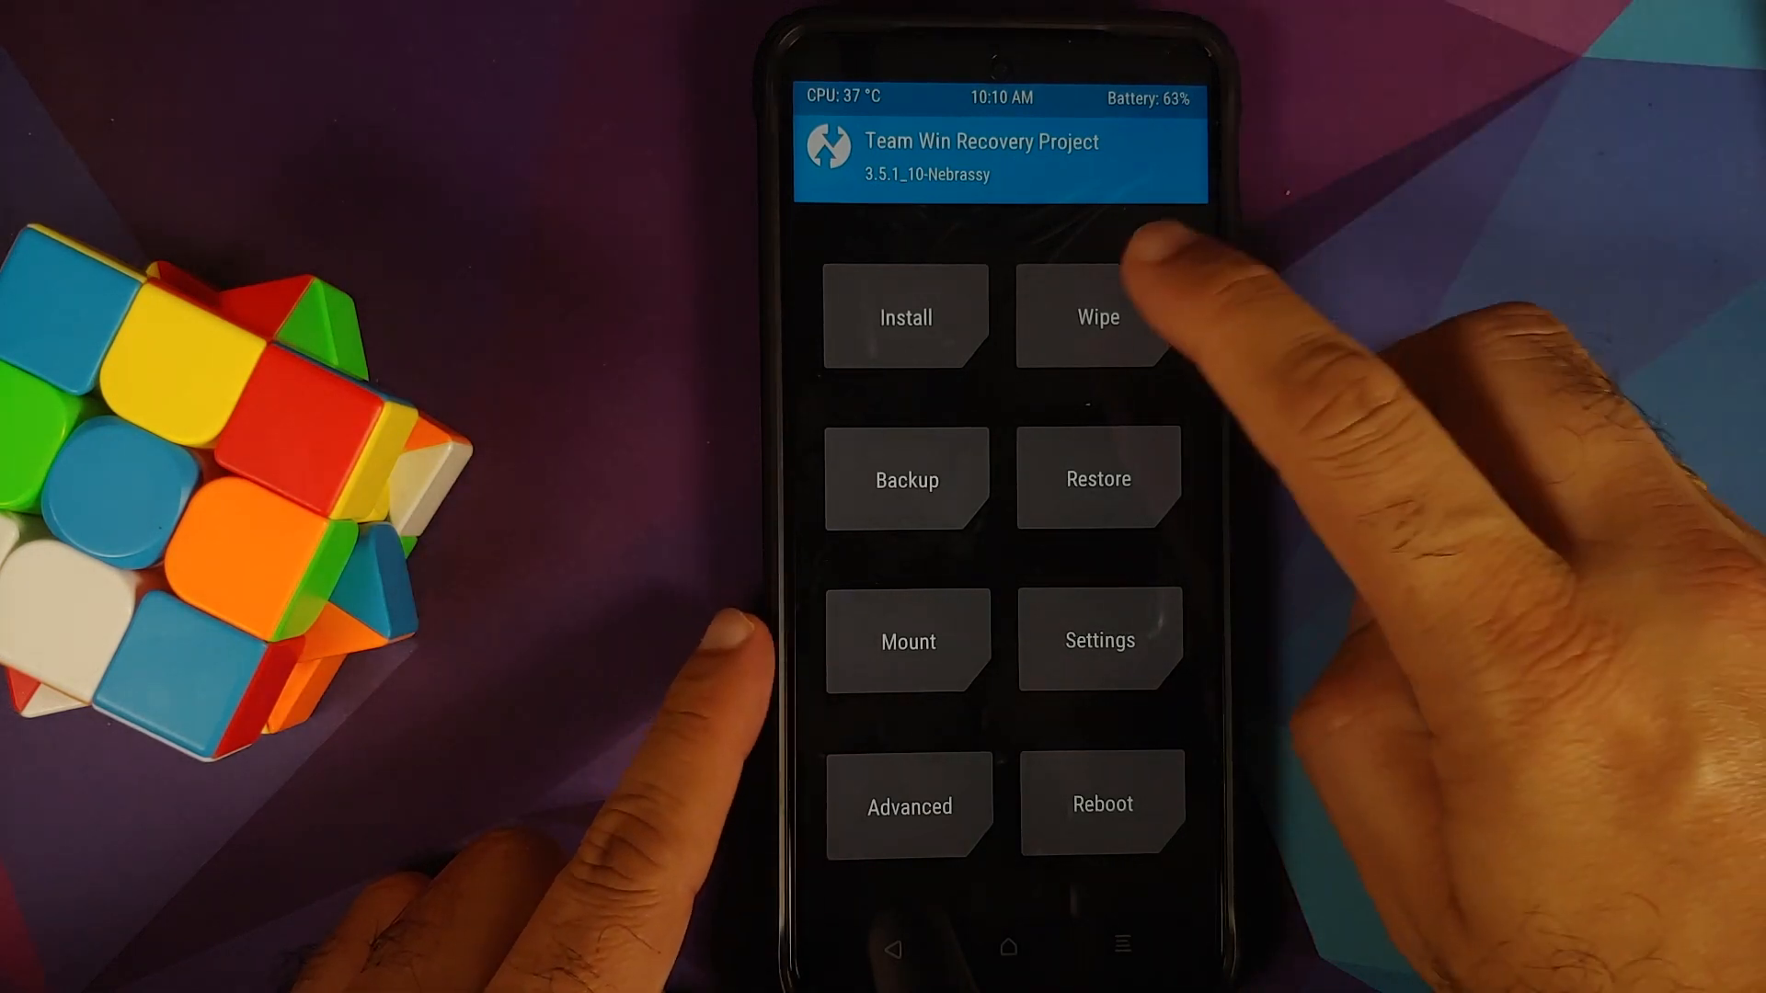
left_click(1099, 316)
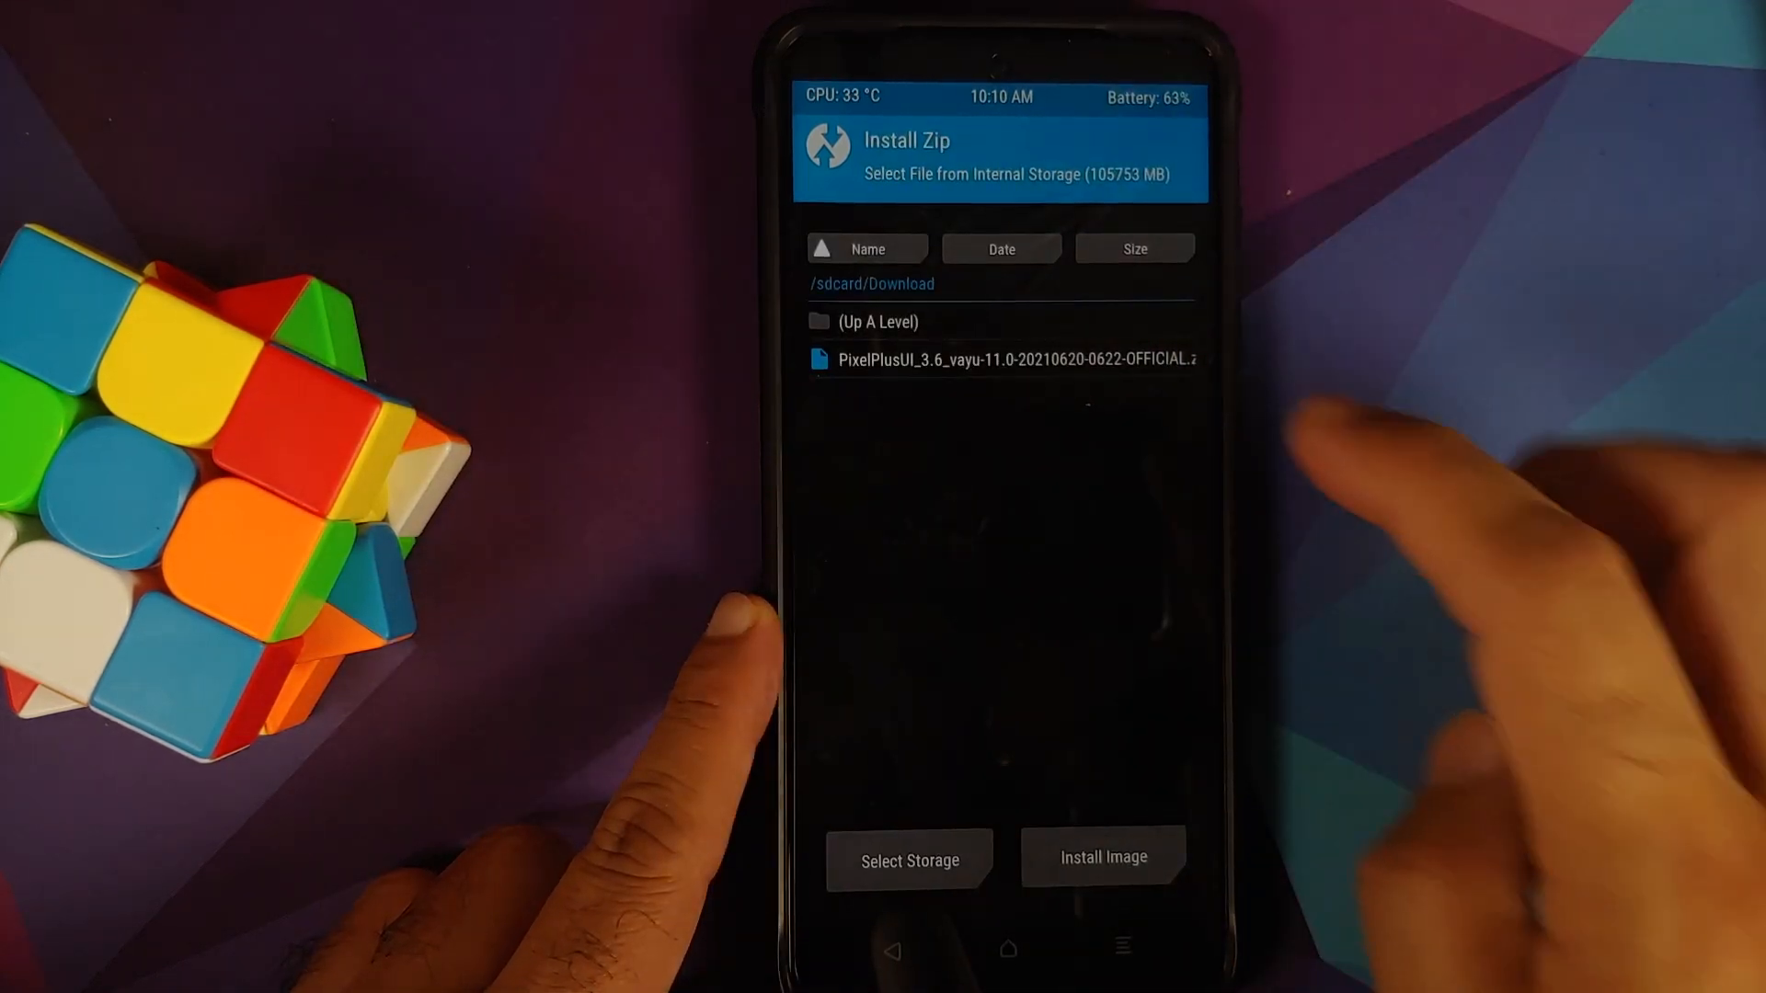
Browse to /sdcard/Download and select the PixelPlusUI 3.6 zip for flashing.
left_click(878, 322)
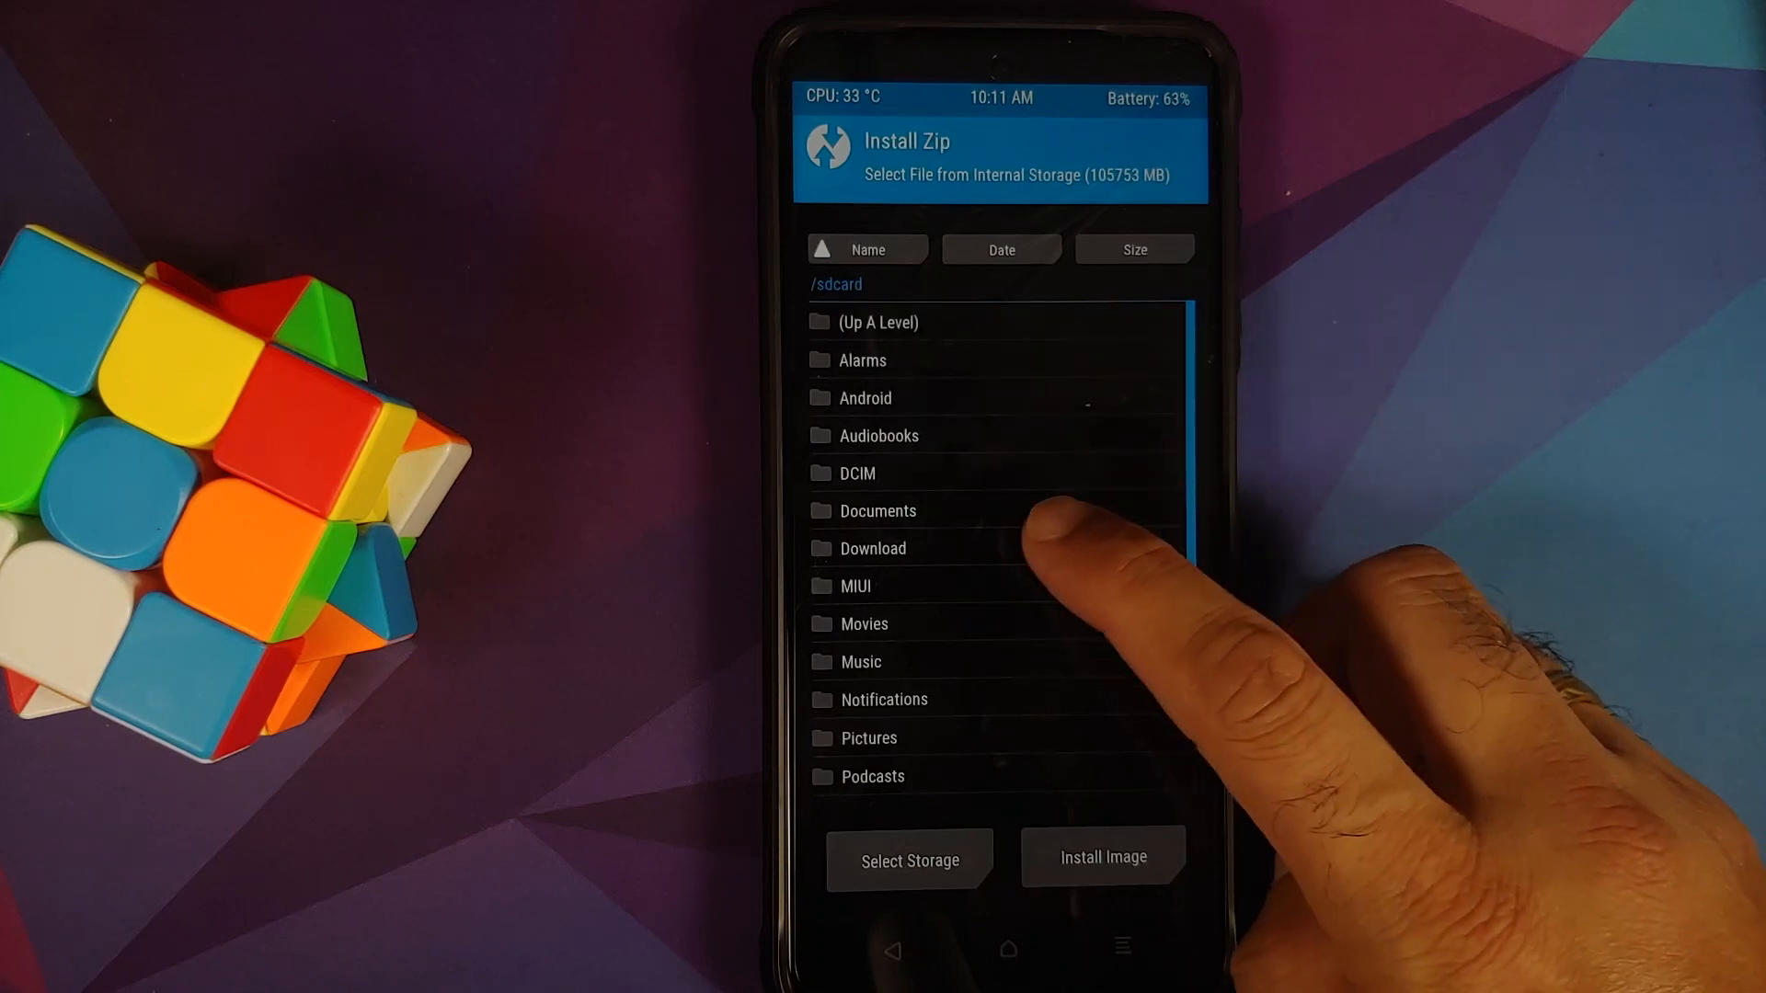
left_click(872, 548)
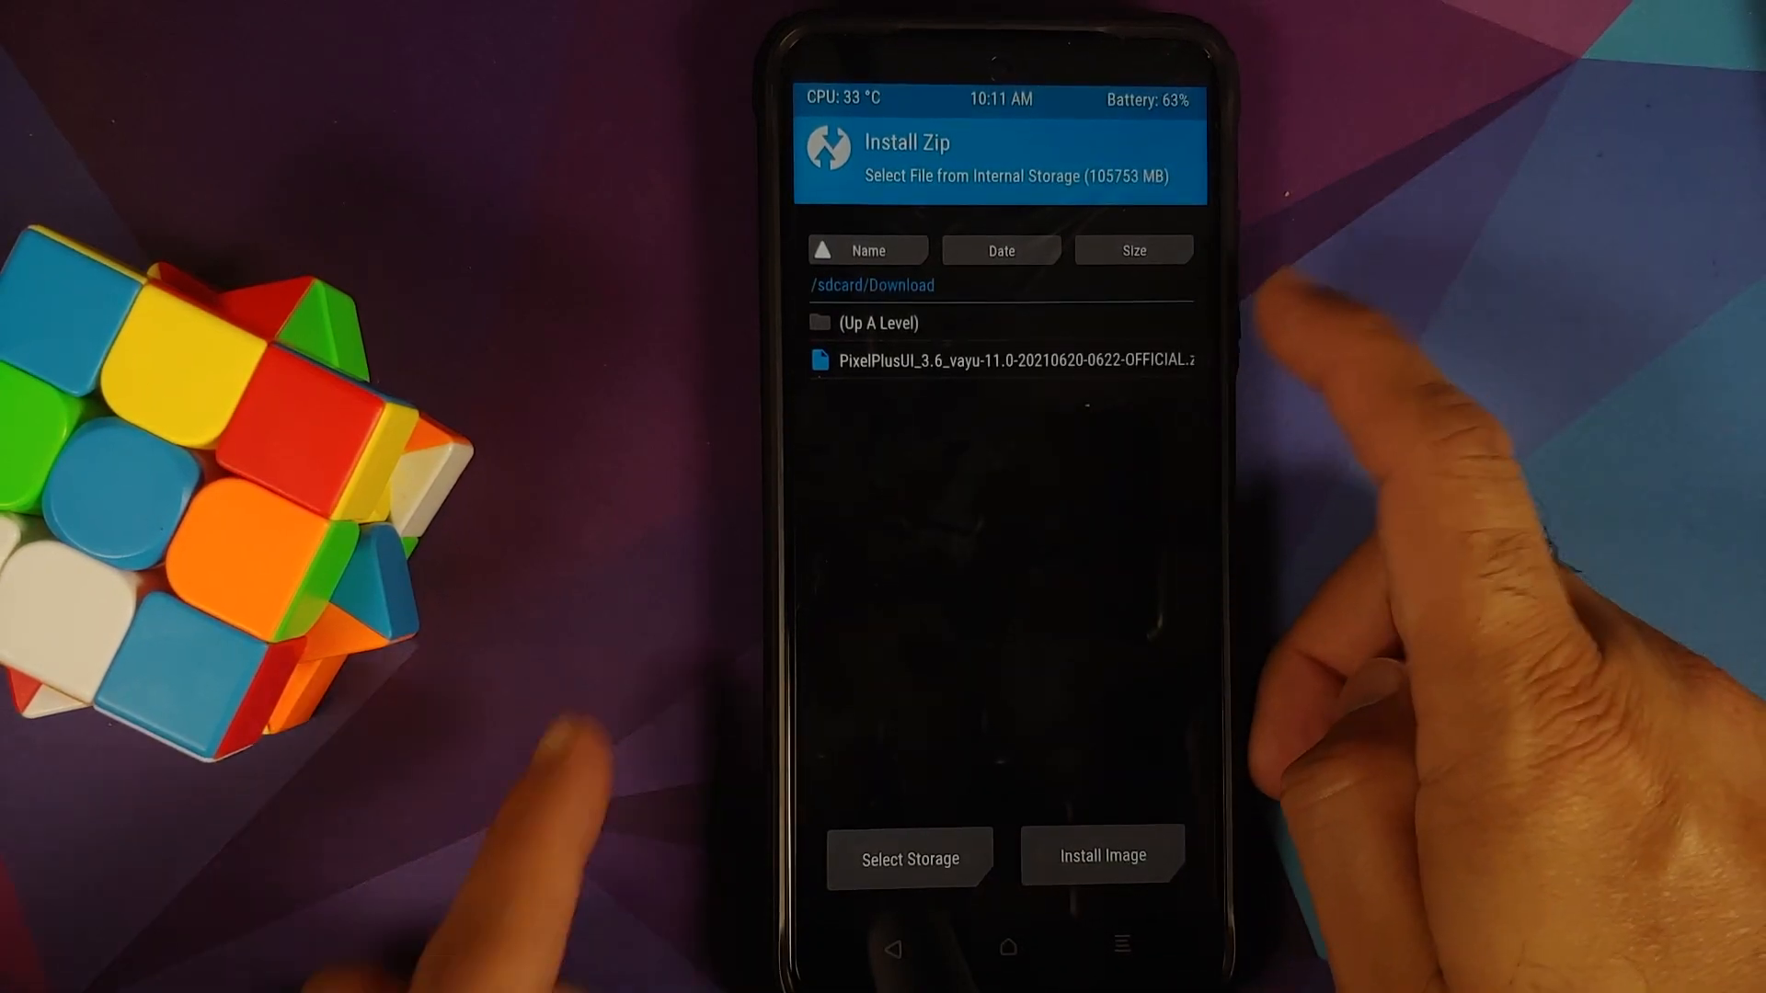
left_click(1004, 360)
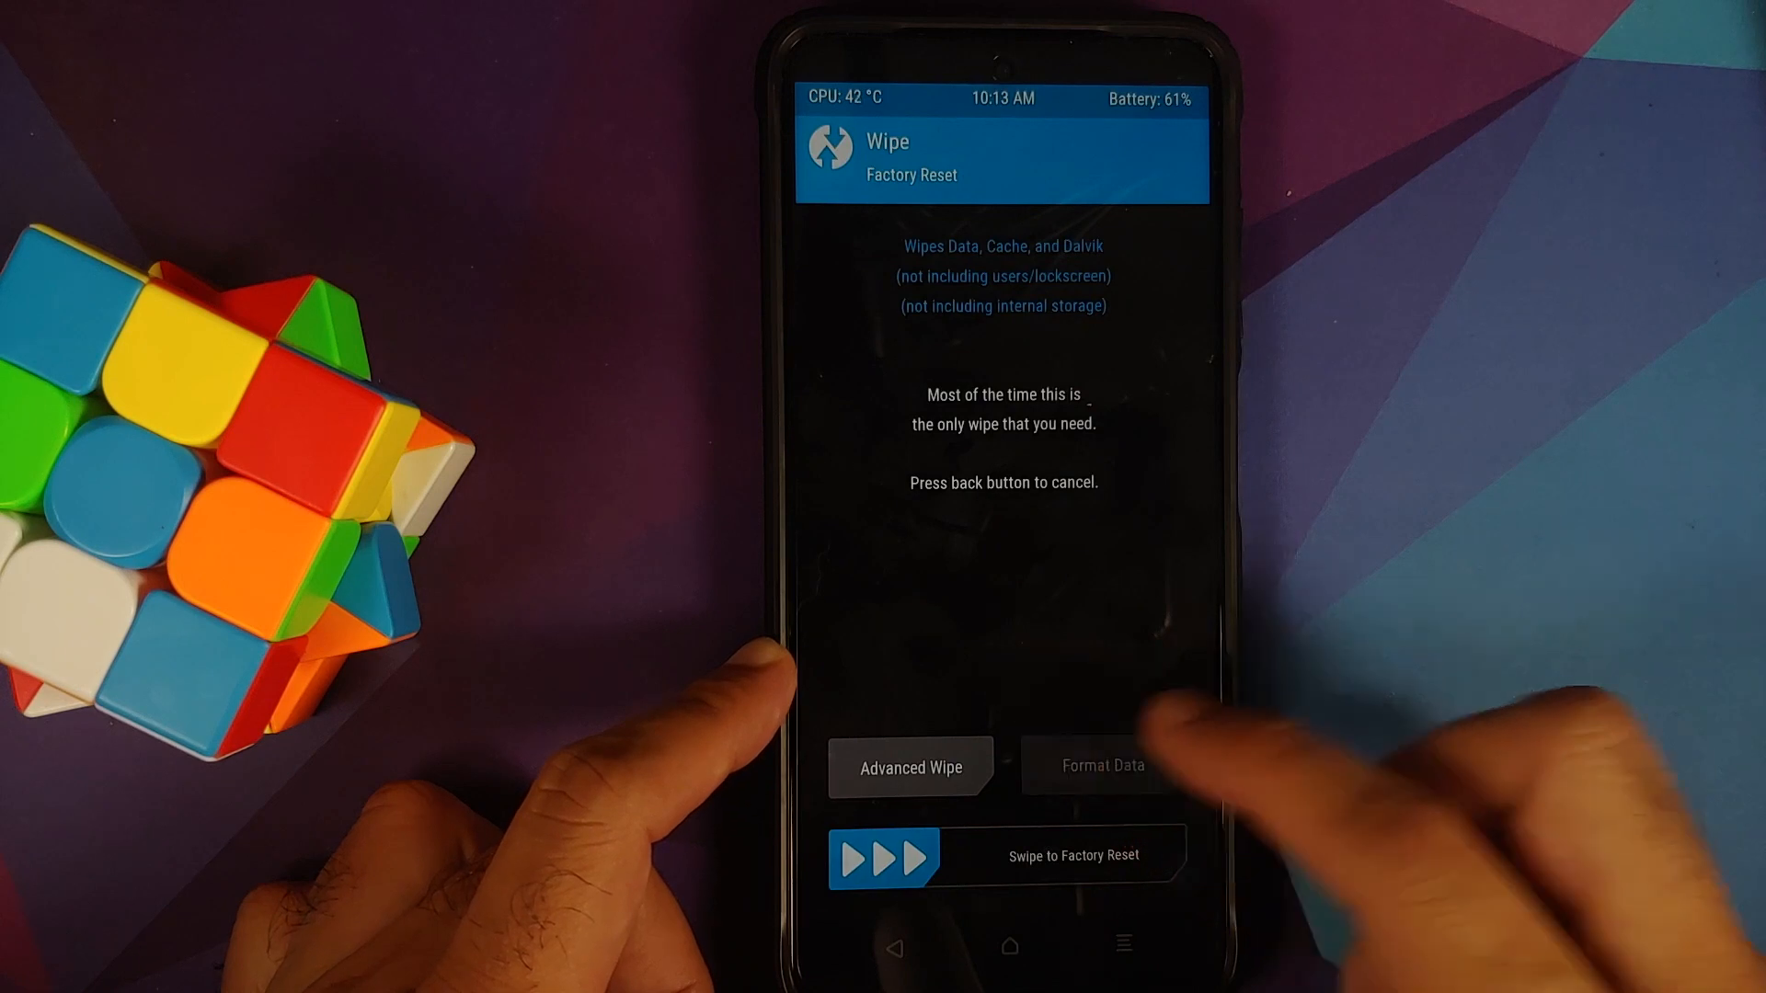
Run Format Data with 'yes' confirmation so the data partition format completes.
left_click(1102, 766)
type("yes")
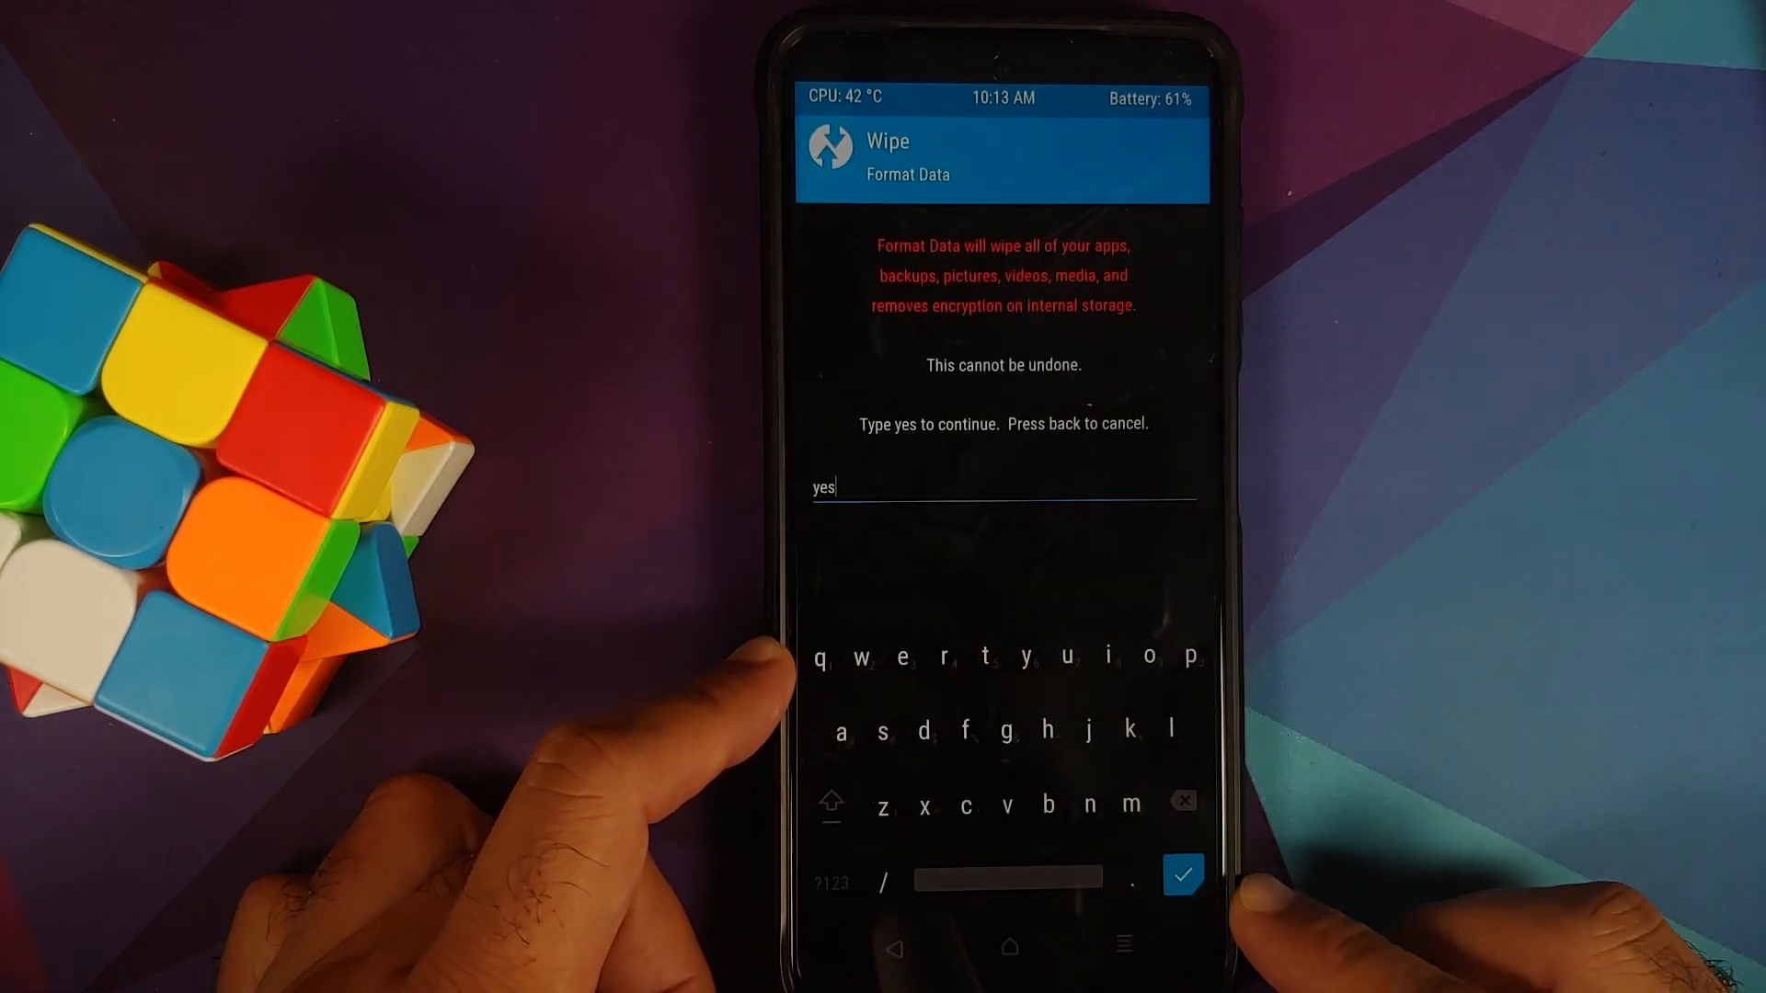
left_click(1189, 872)
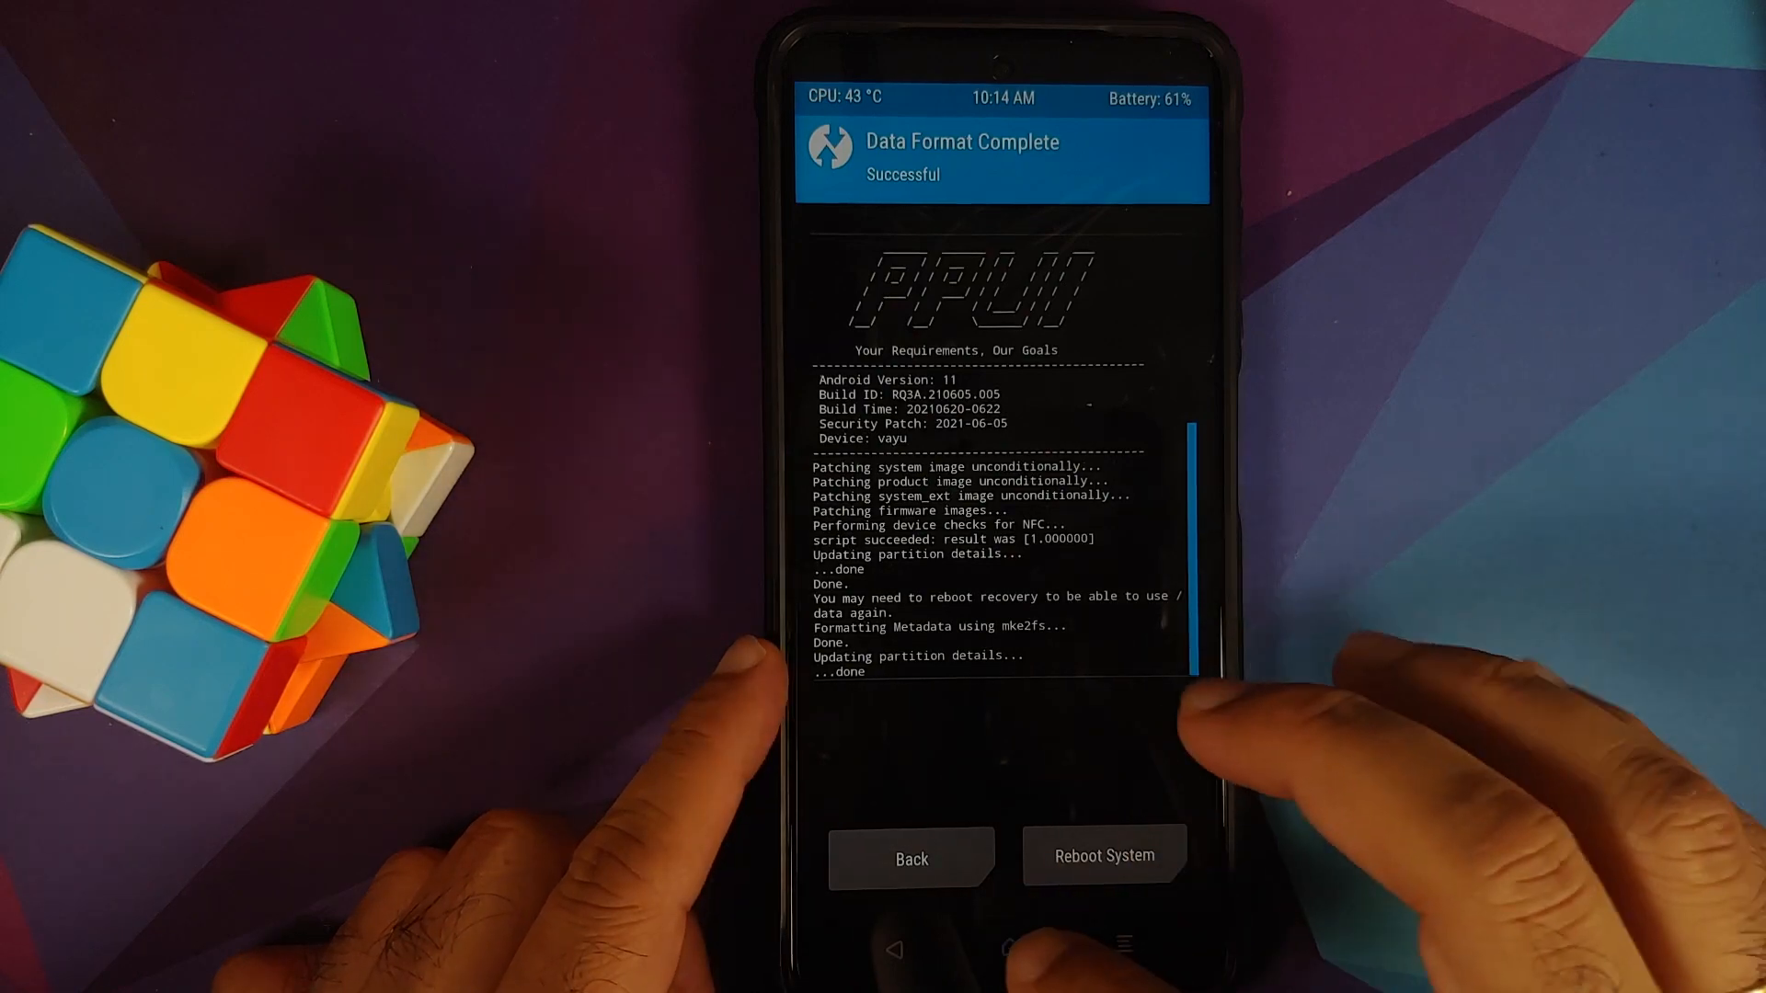
Reboot System into the freshly flashed Pixel Plus UI welcome screen.
left_click(1104, 855)
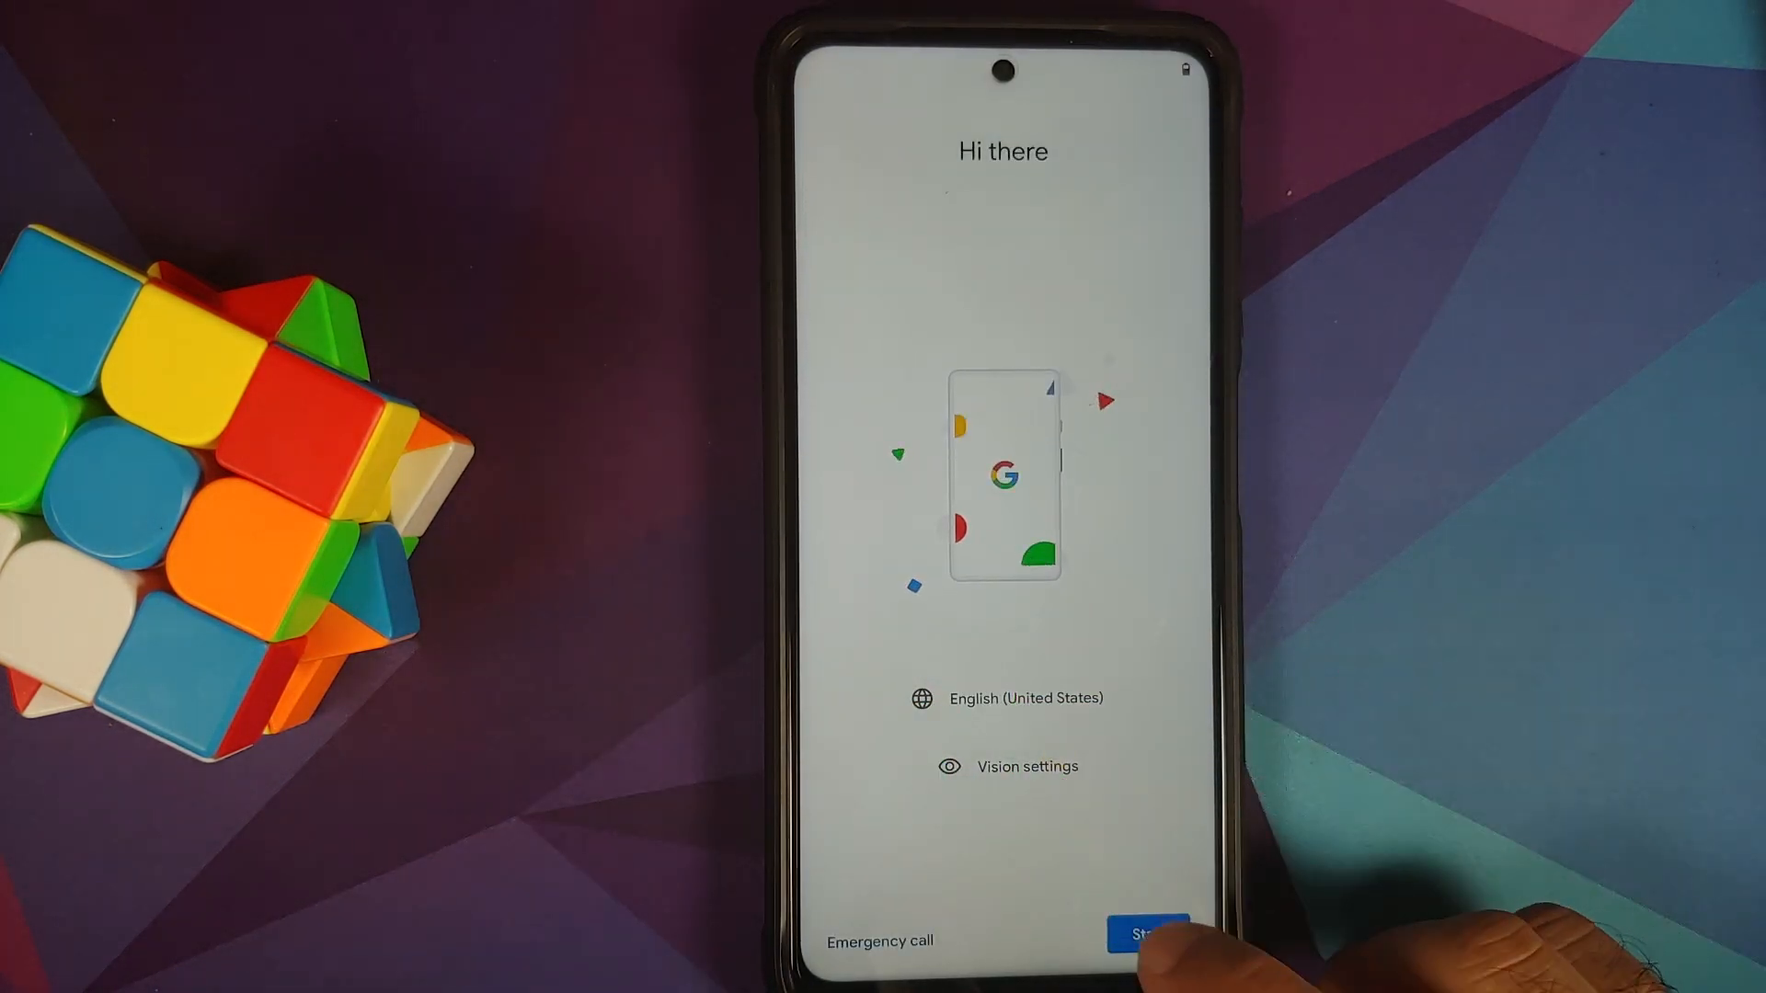
Start and finish the setup wizard, then view Settings with Pixelizer, Battery and Display.
left_click(1148, 931)
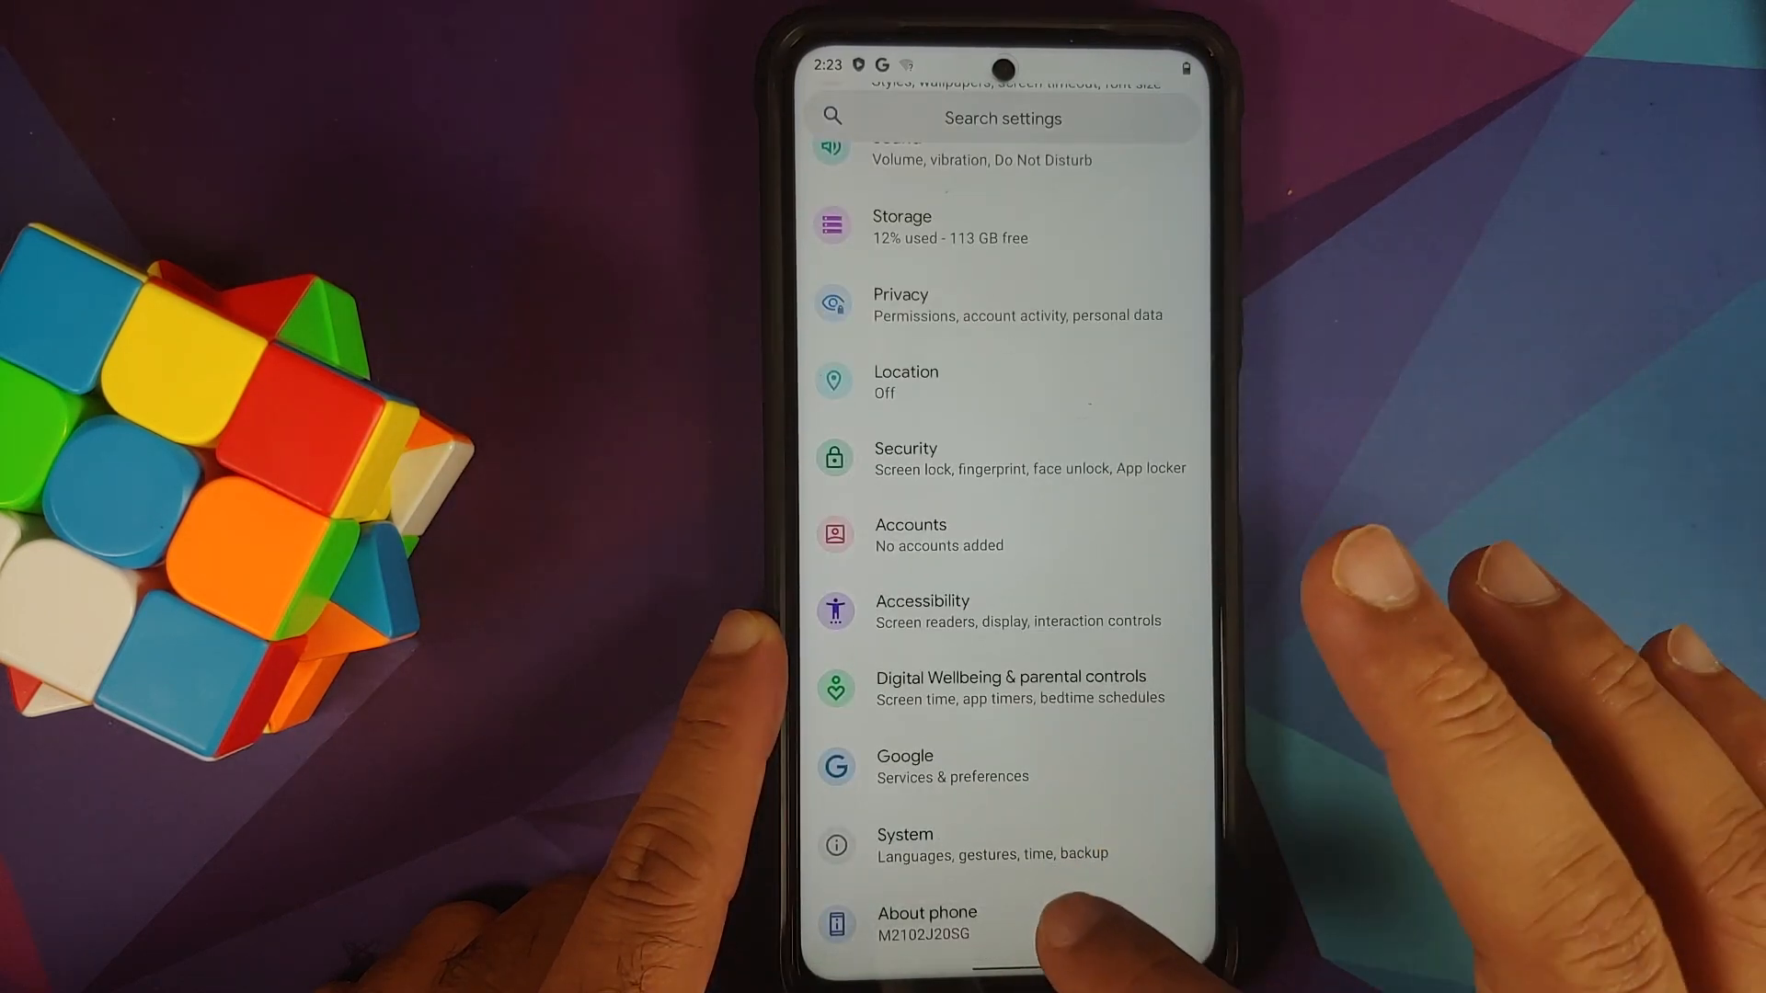
left_click(925, 923)
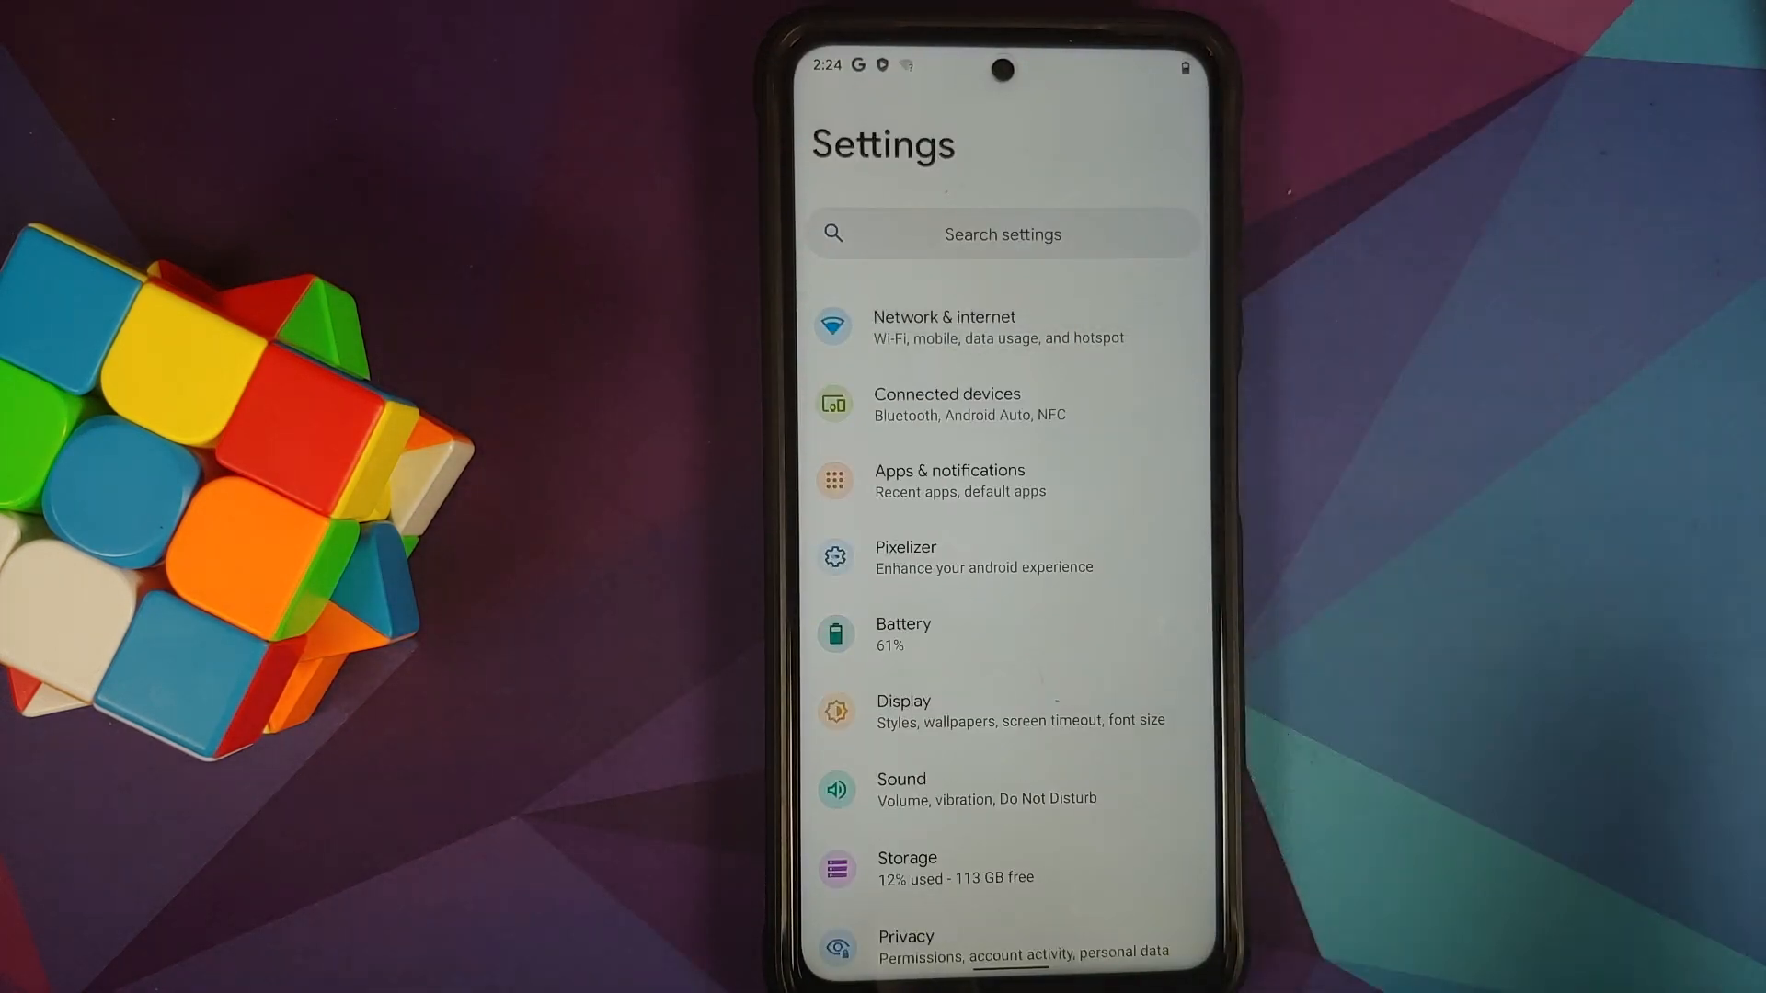
Scroll Settings, power off, and boot back into TWRP via volume-up and power keys.
scroll("down", 3)
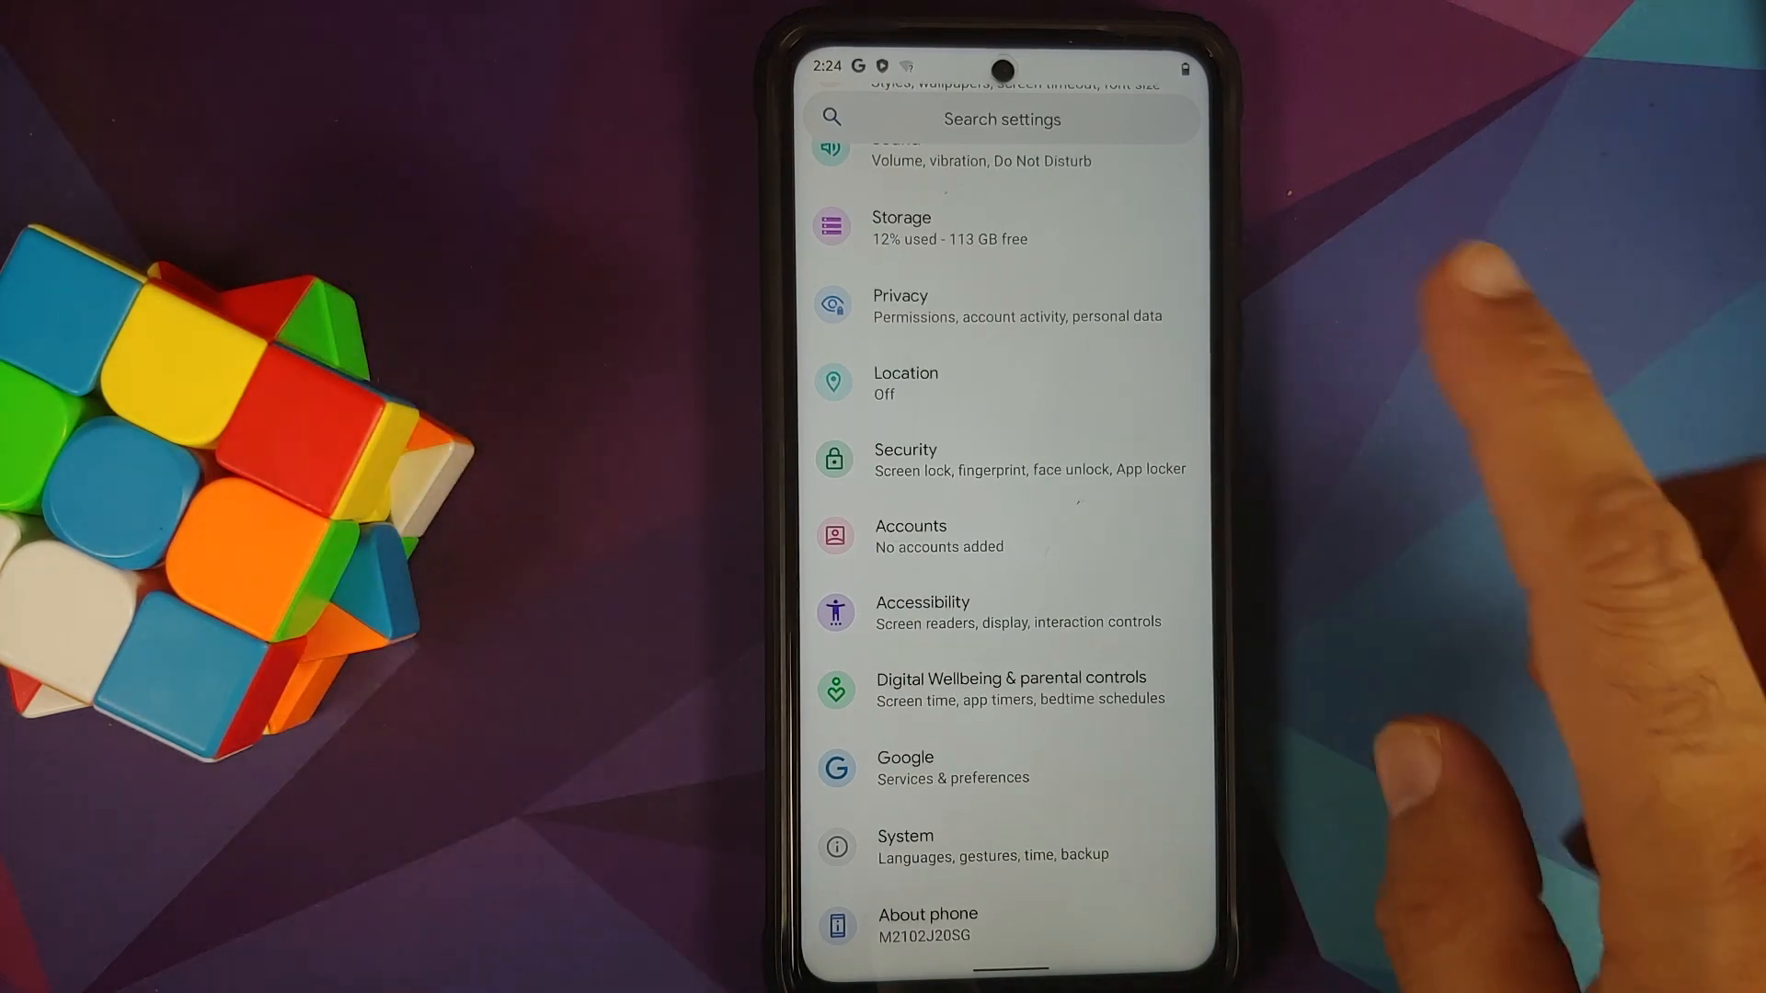
left_click(905, 458)
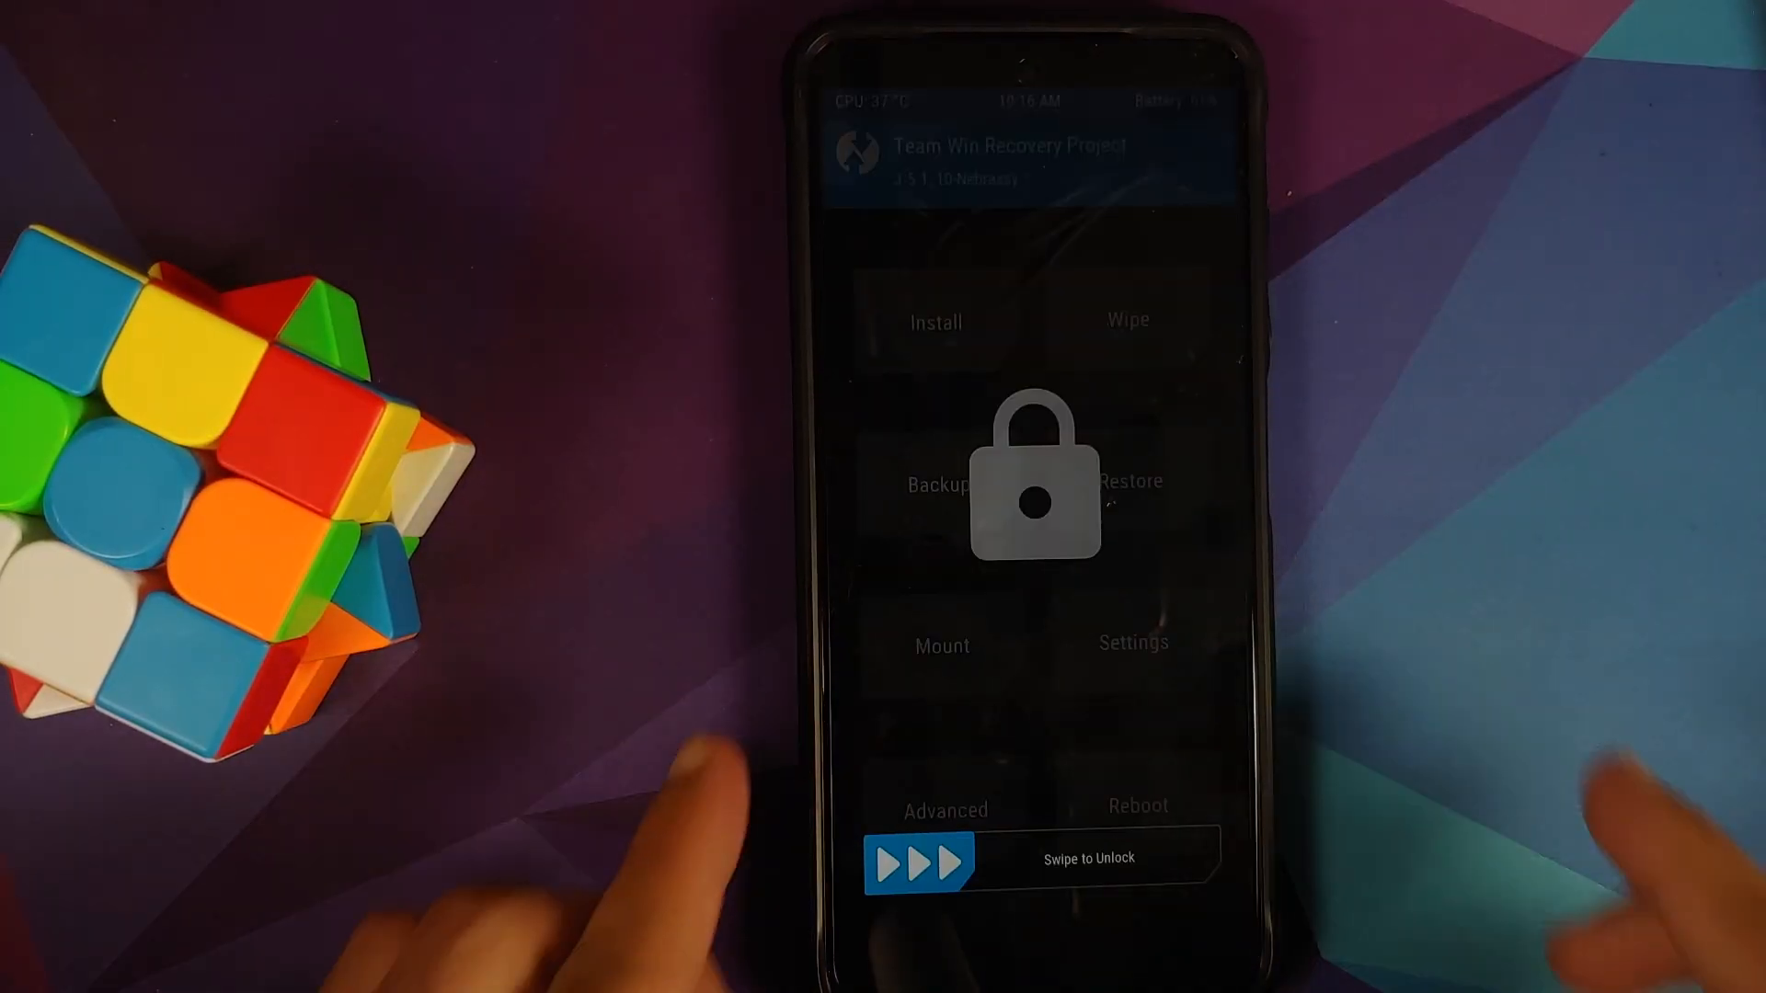
Unlock recovery and wipe the Dalvik / ART Cache via Advanced Wipe.
left_click_drag(923, 859, 1183, 859)
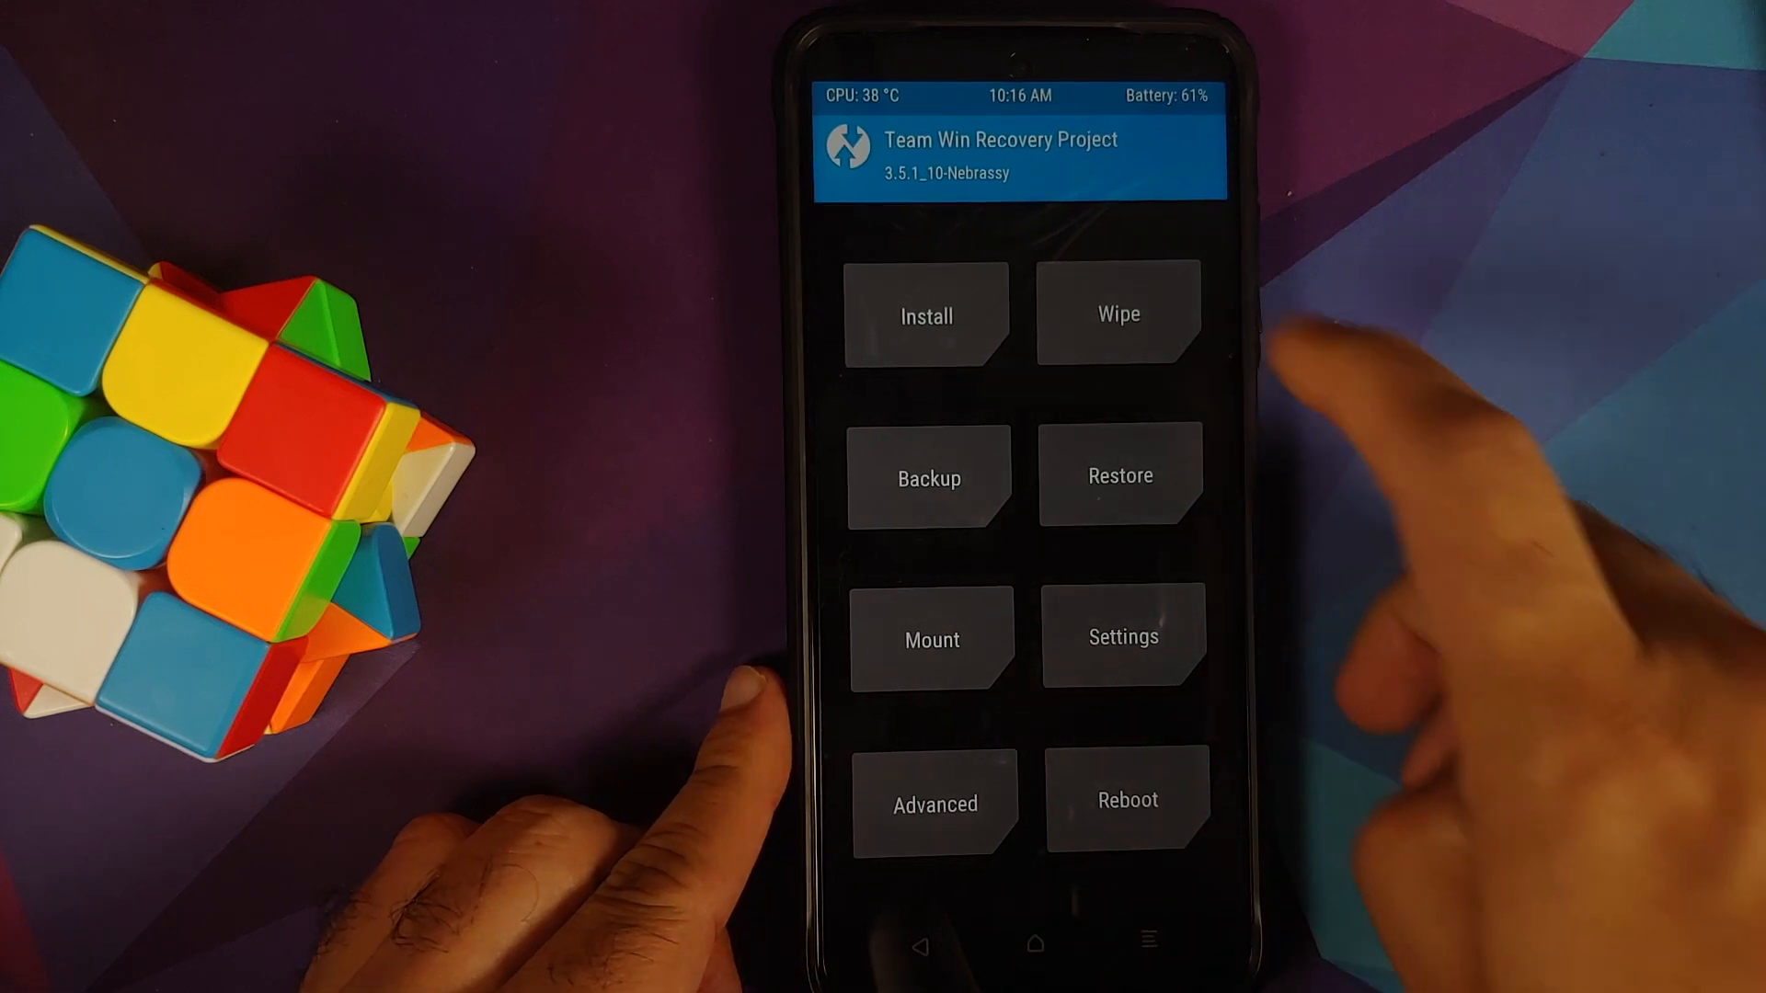
left_click(1118, 313)
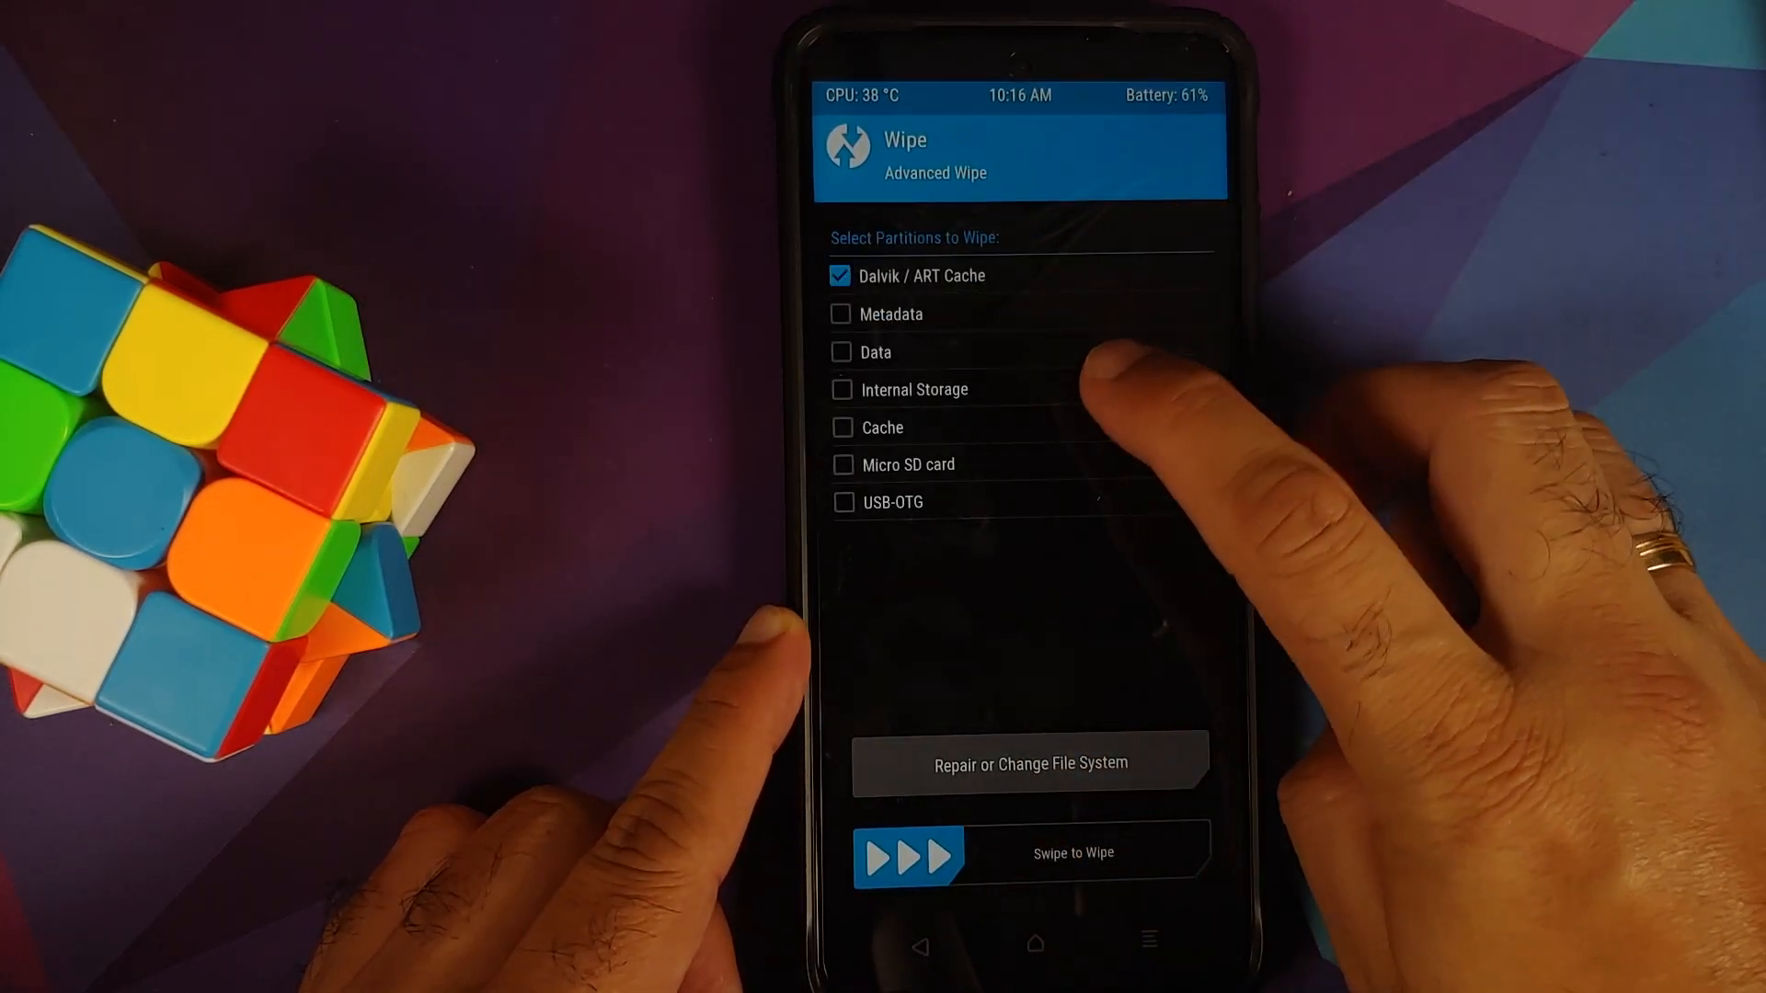
left_click(842, 427)
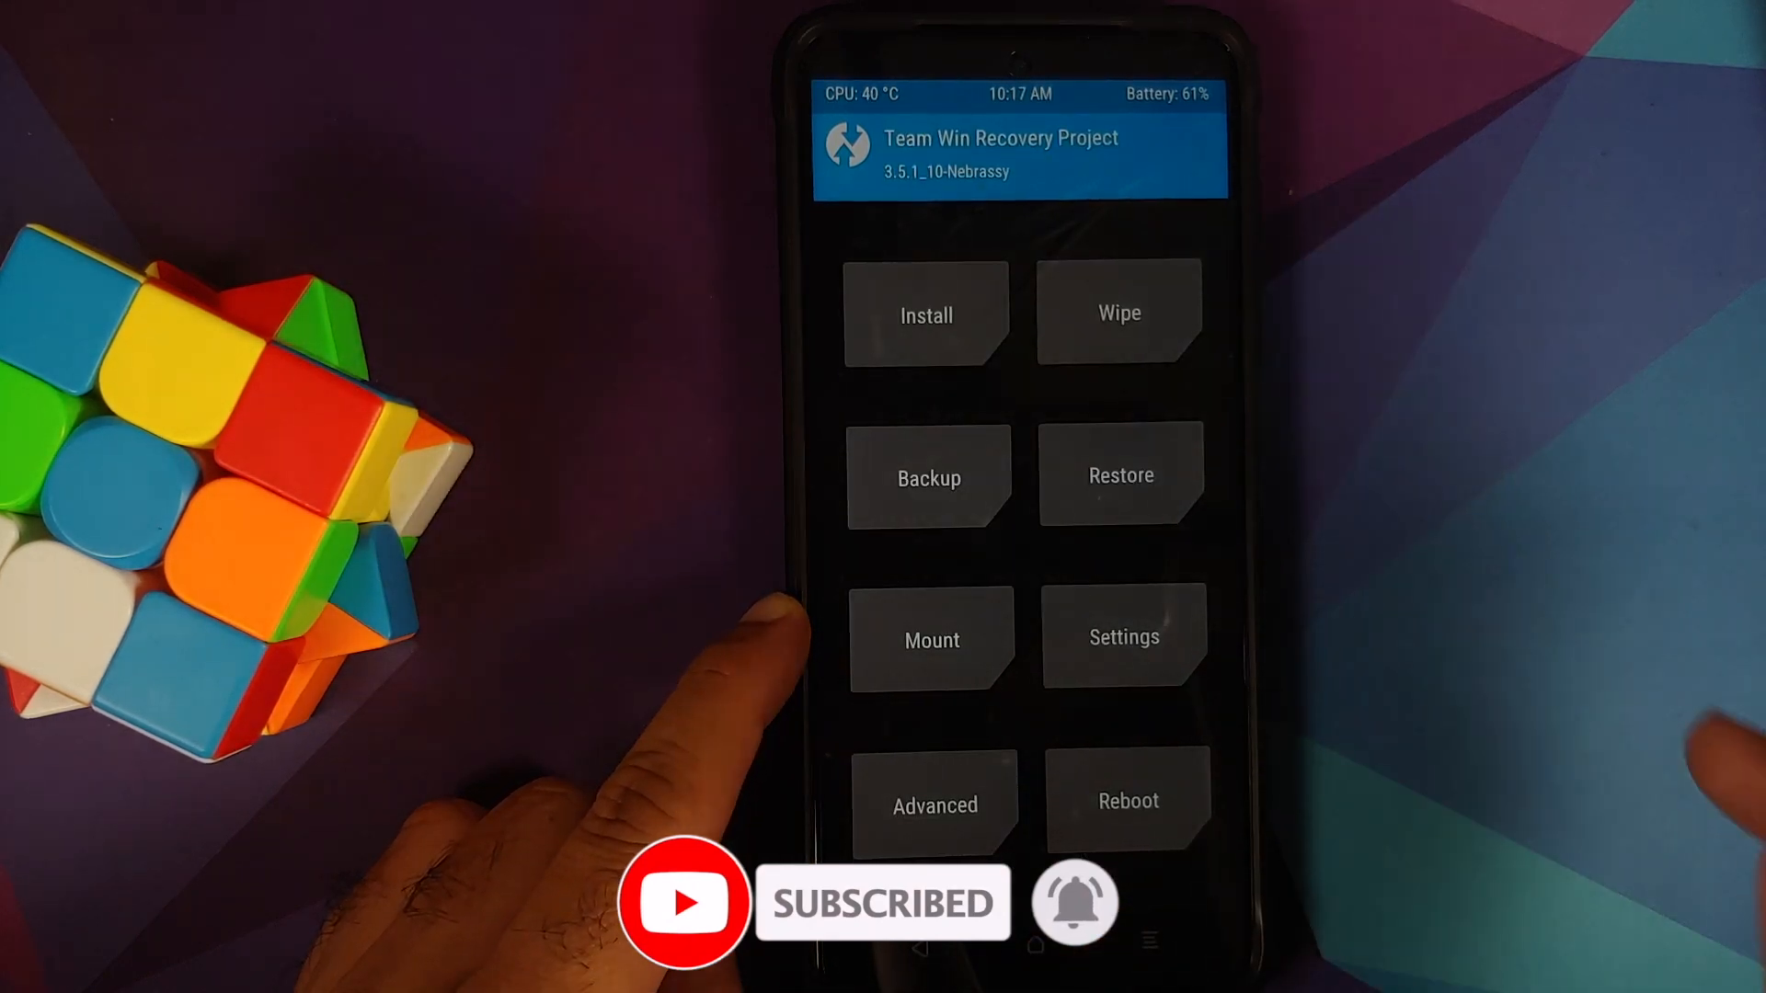
Check the empty Download folder in Install, then return and bring up the Reboot options.
left_click(926, 313)
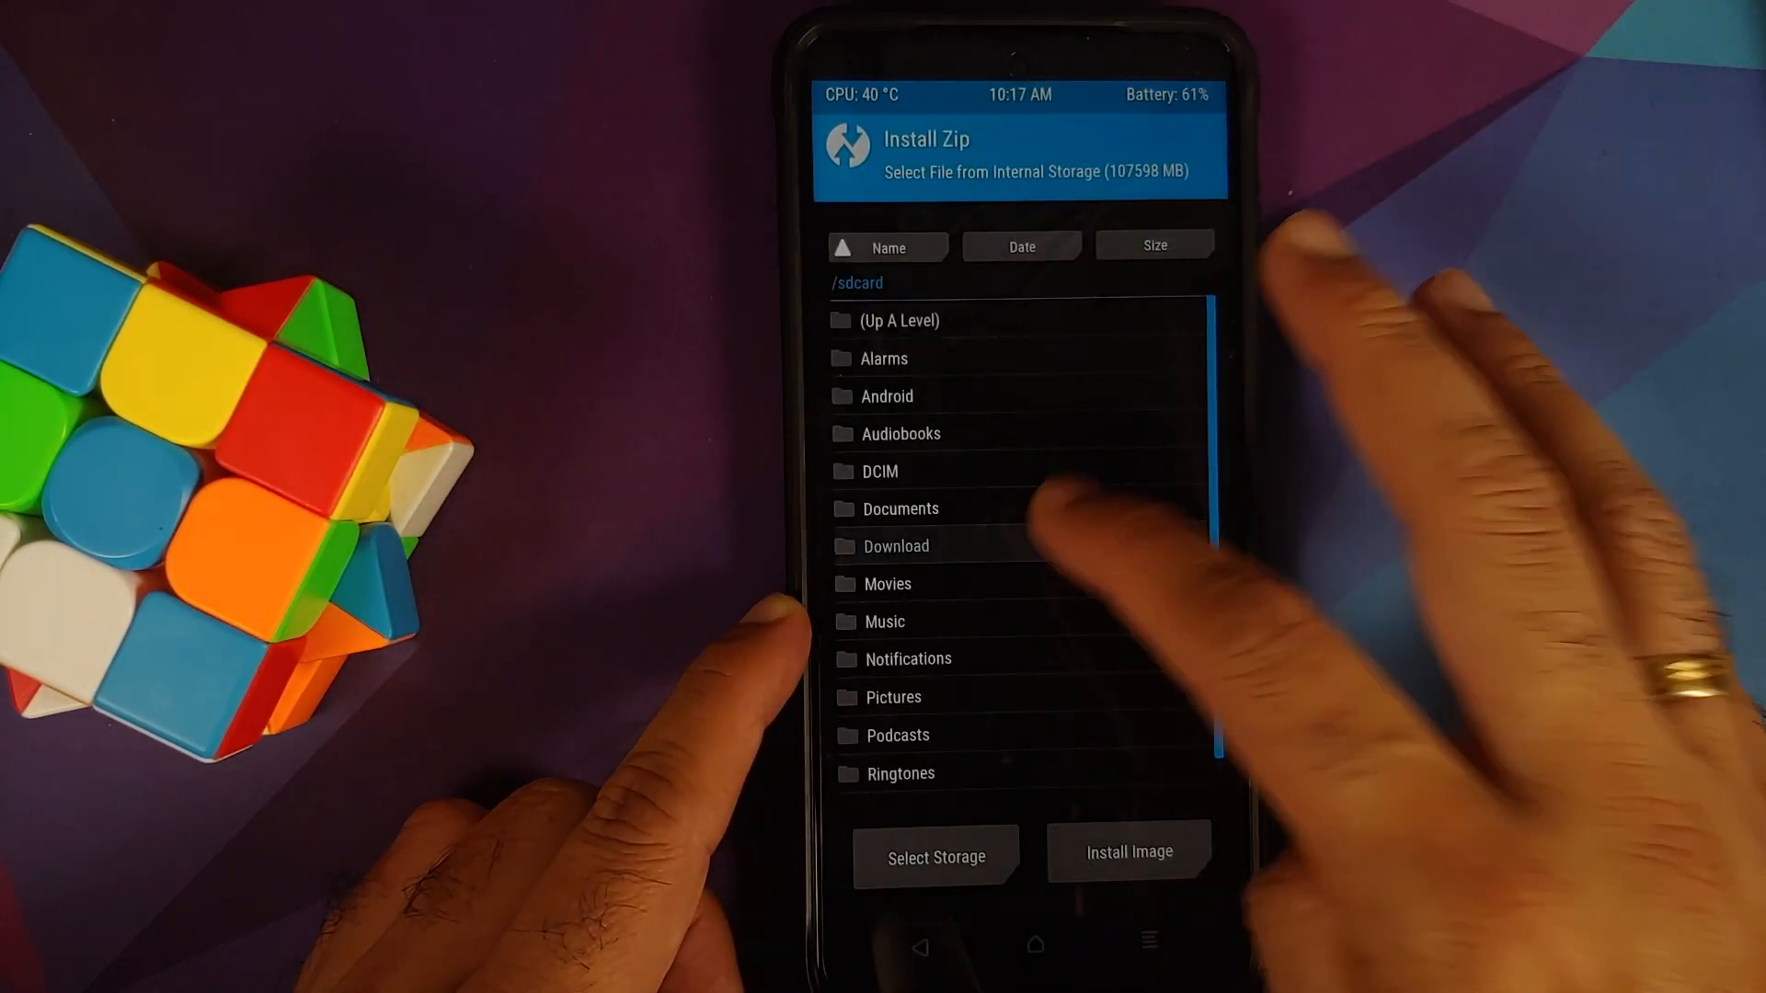
left_click(896, 547)
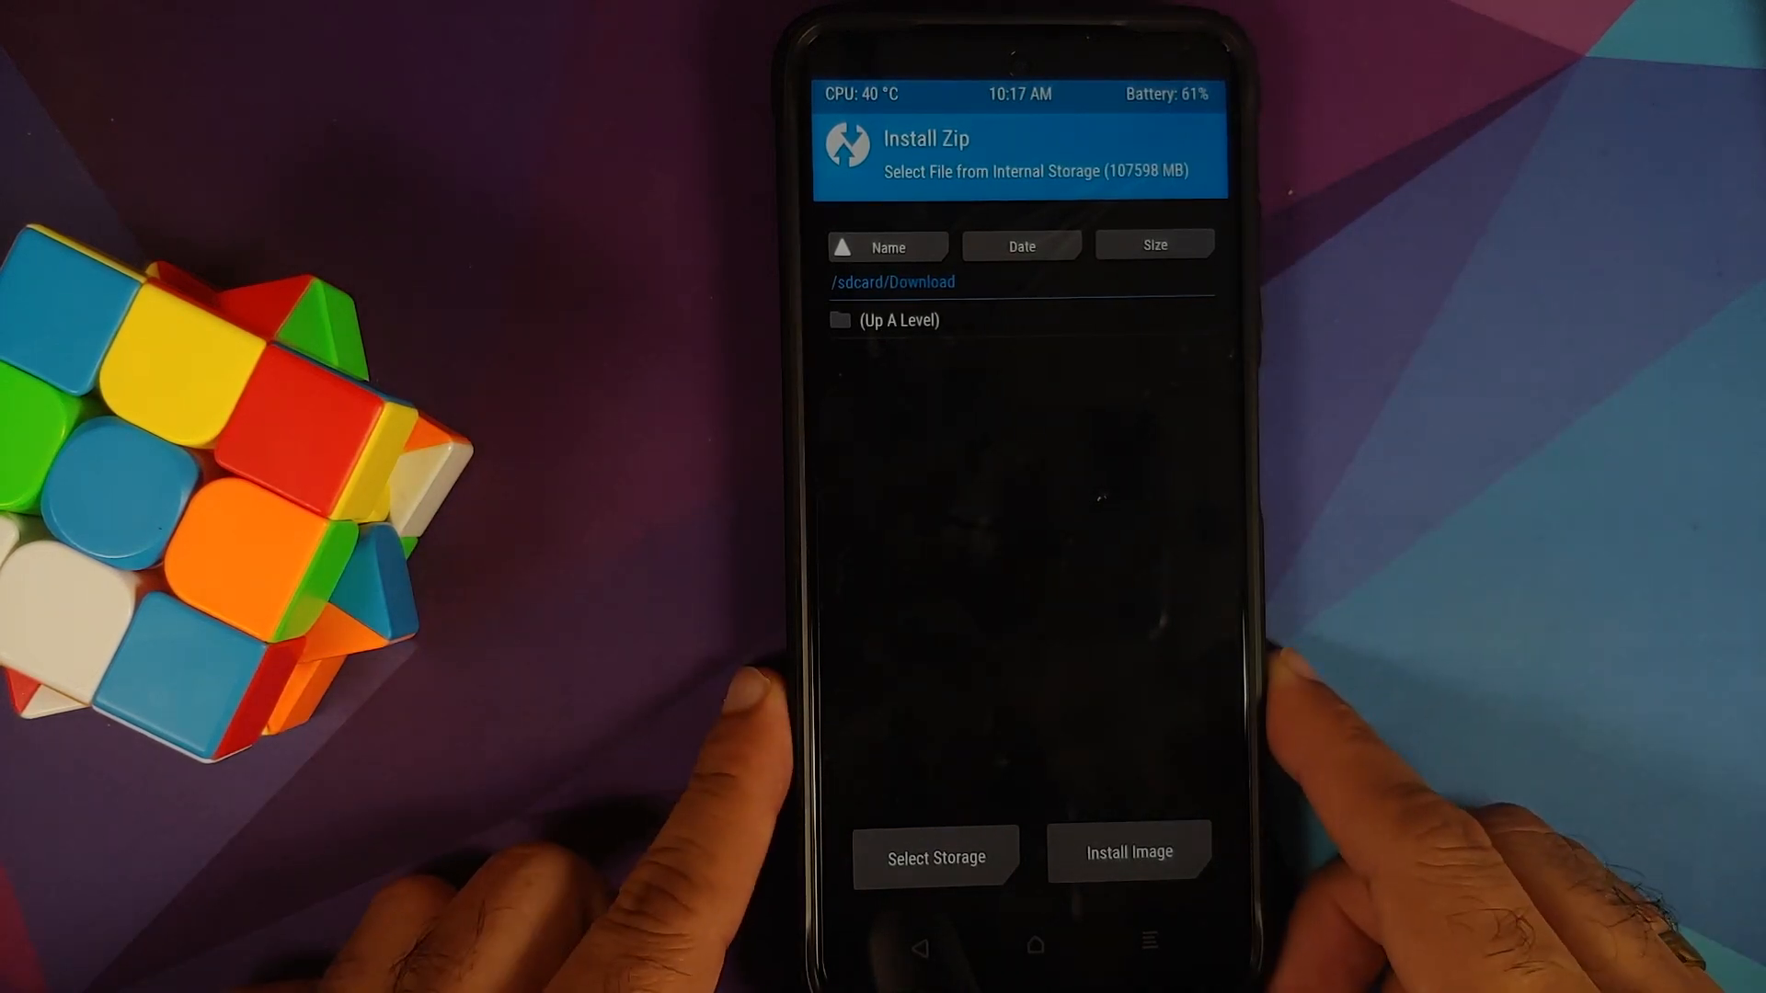
left_click(924, 946)
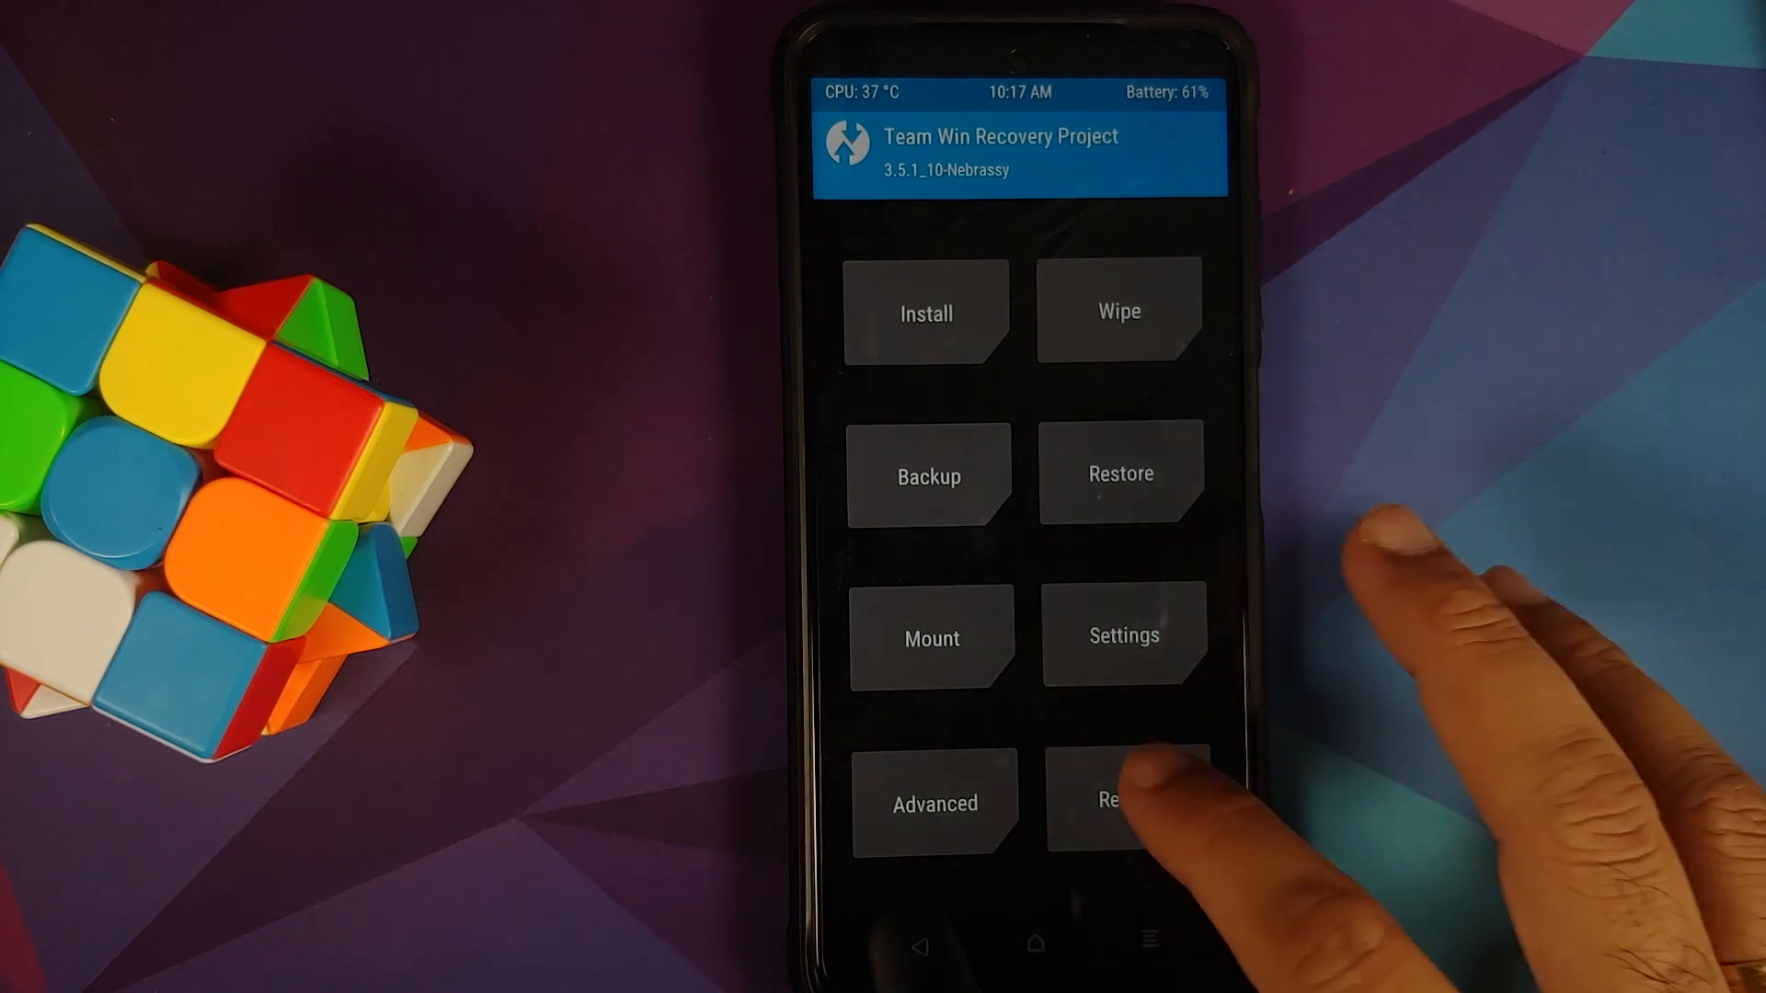
left_click(1123, 802)
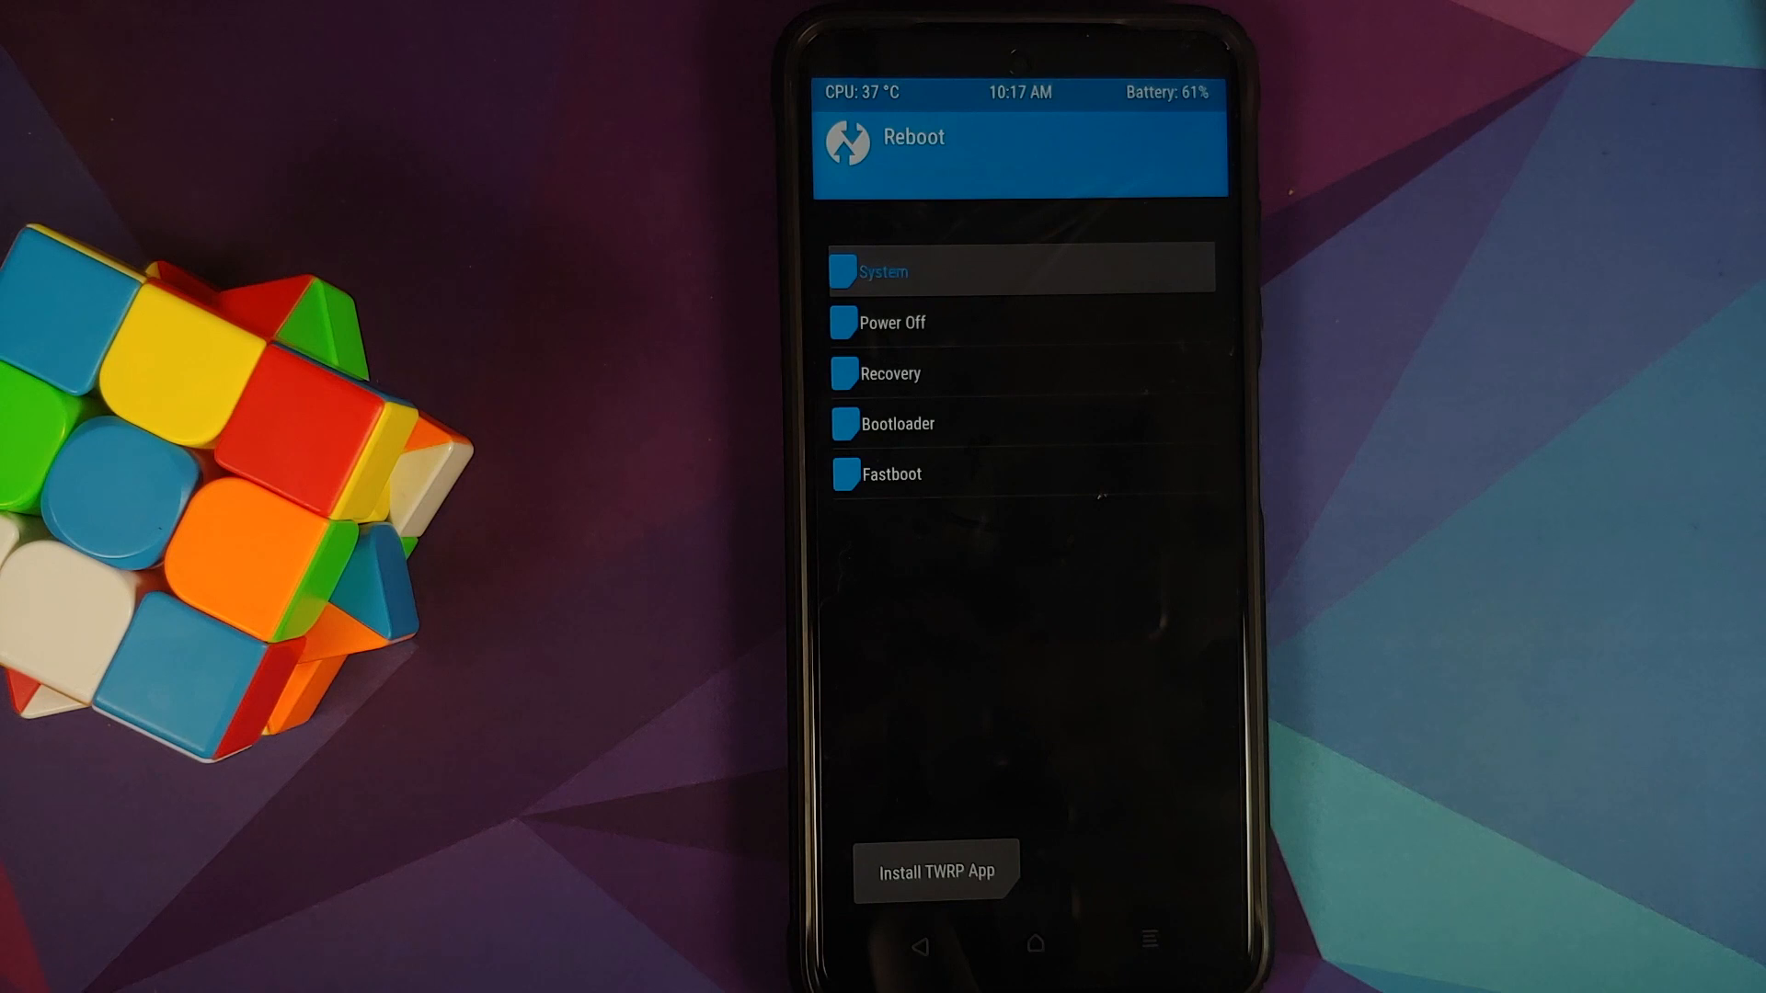